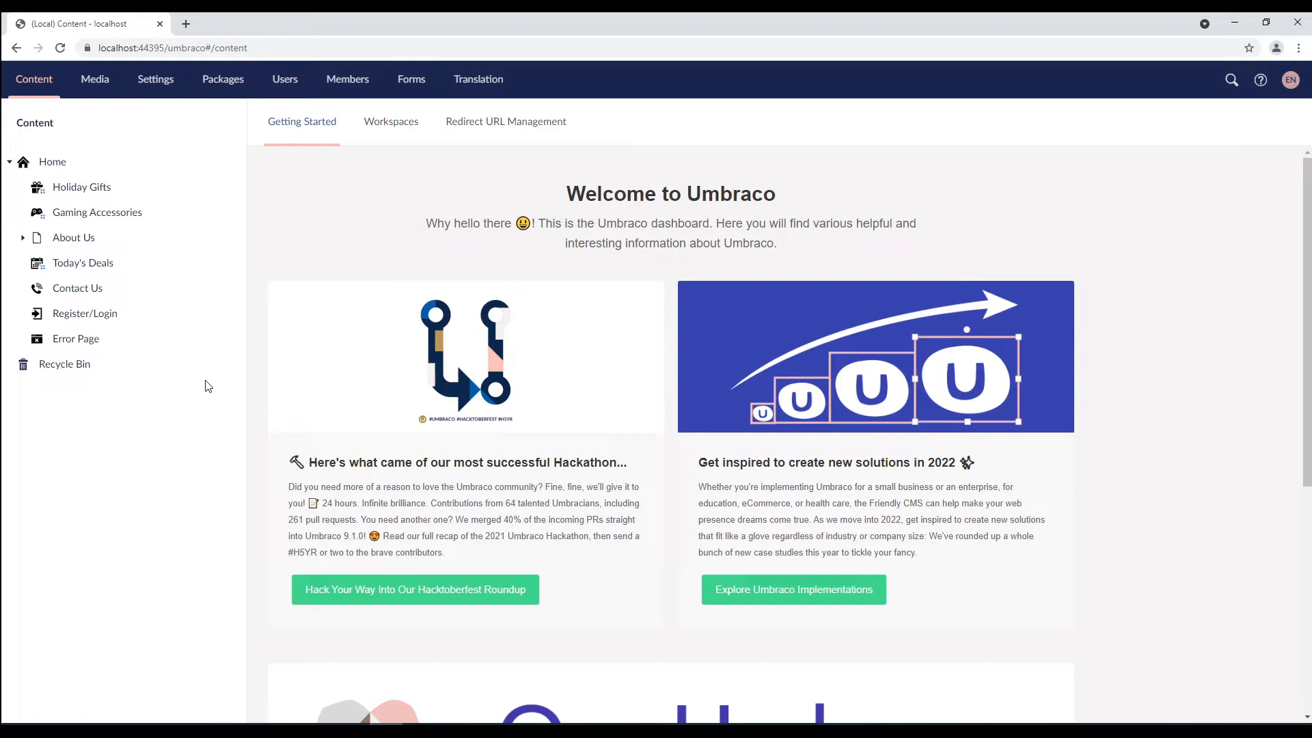
mouse_move(140, 201)
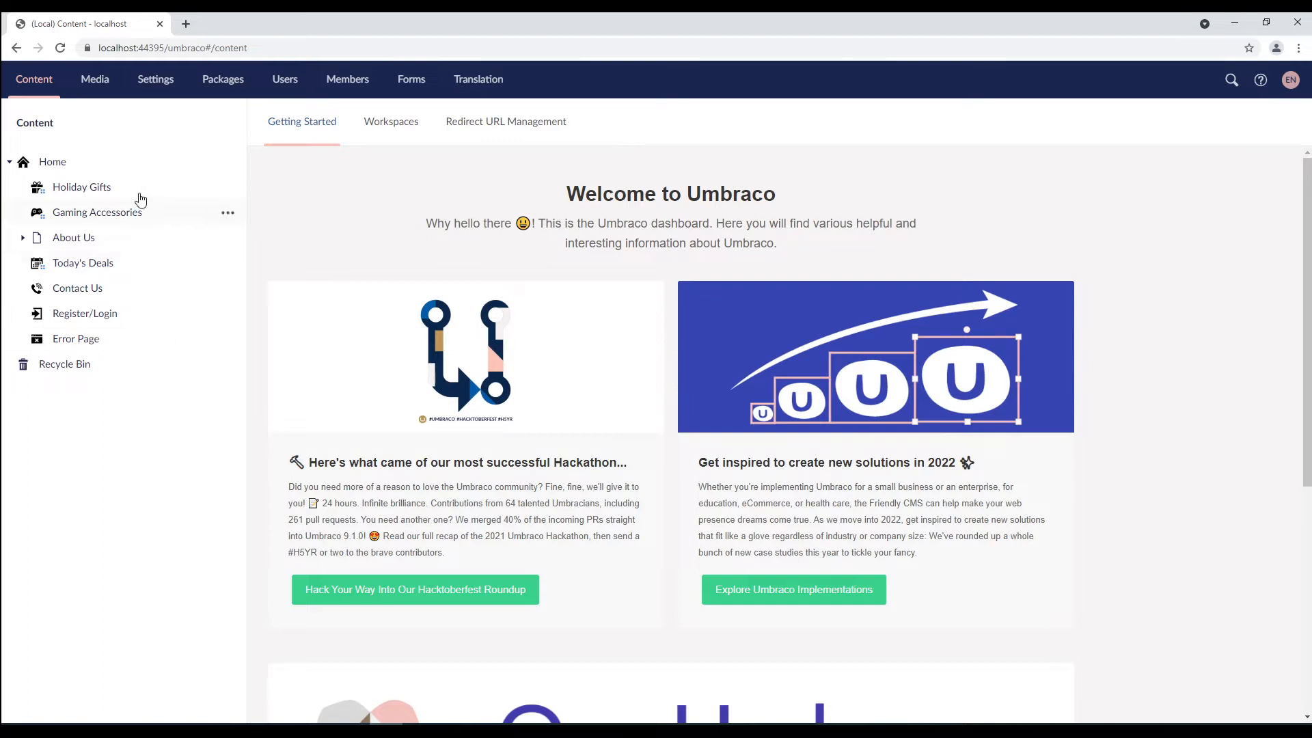
Show the Holiday Gifts node with its child items Sweater and Watches.
left_click(81, 187)
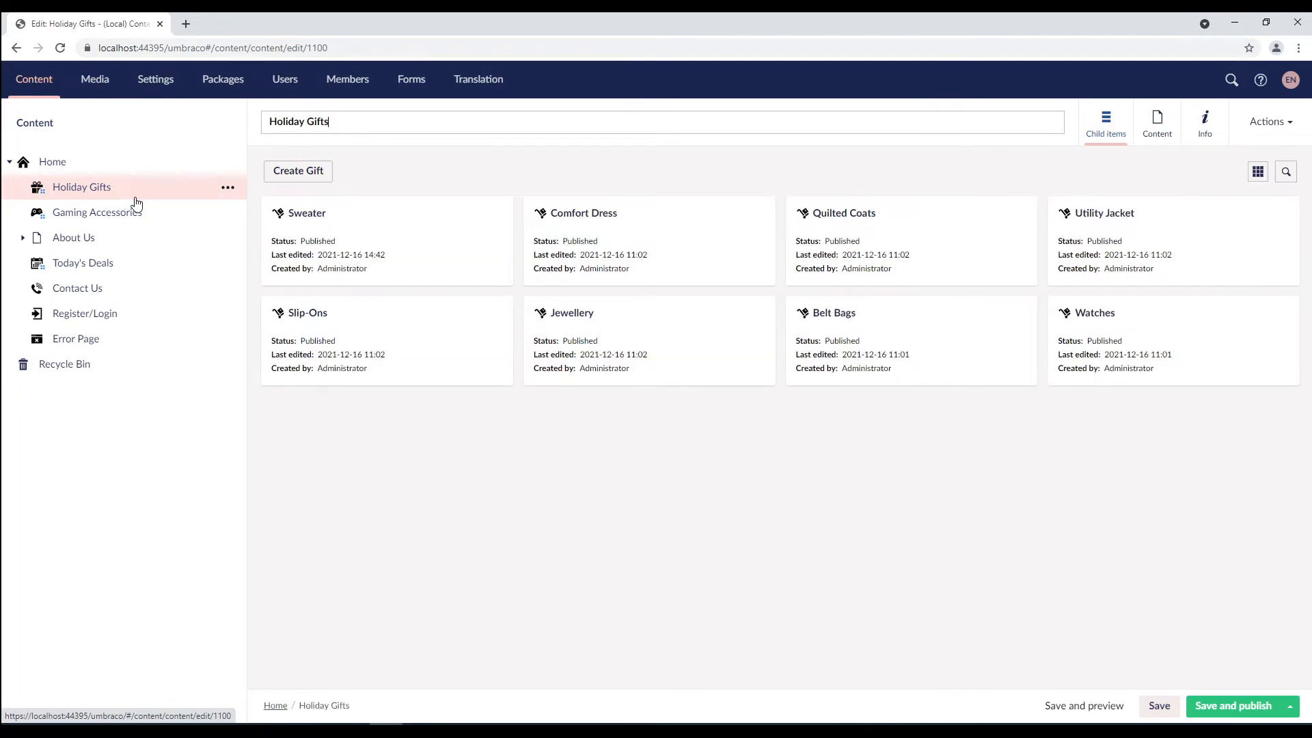
mouse_move(685, 372)
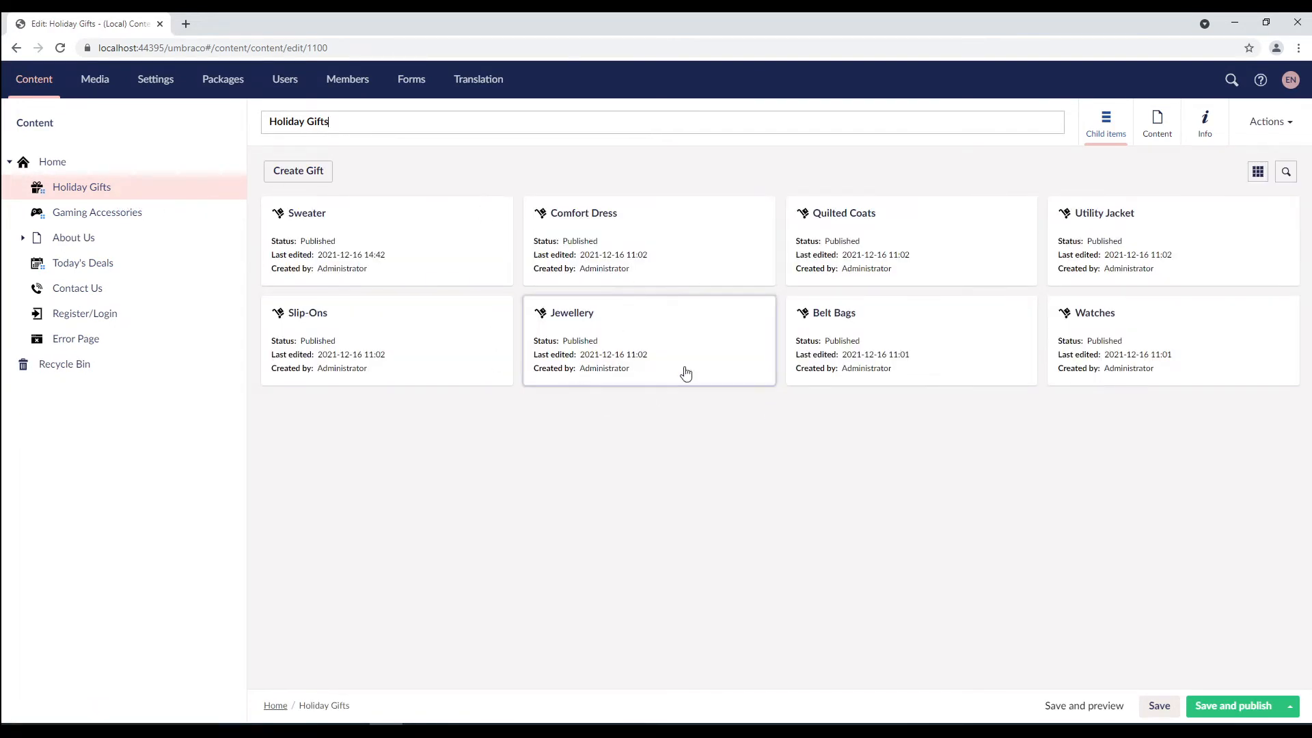
mouse_move(560, 489)
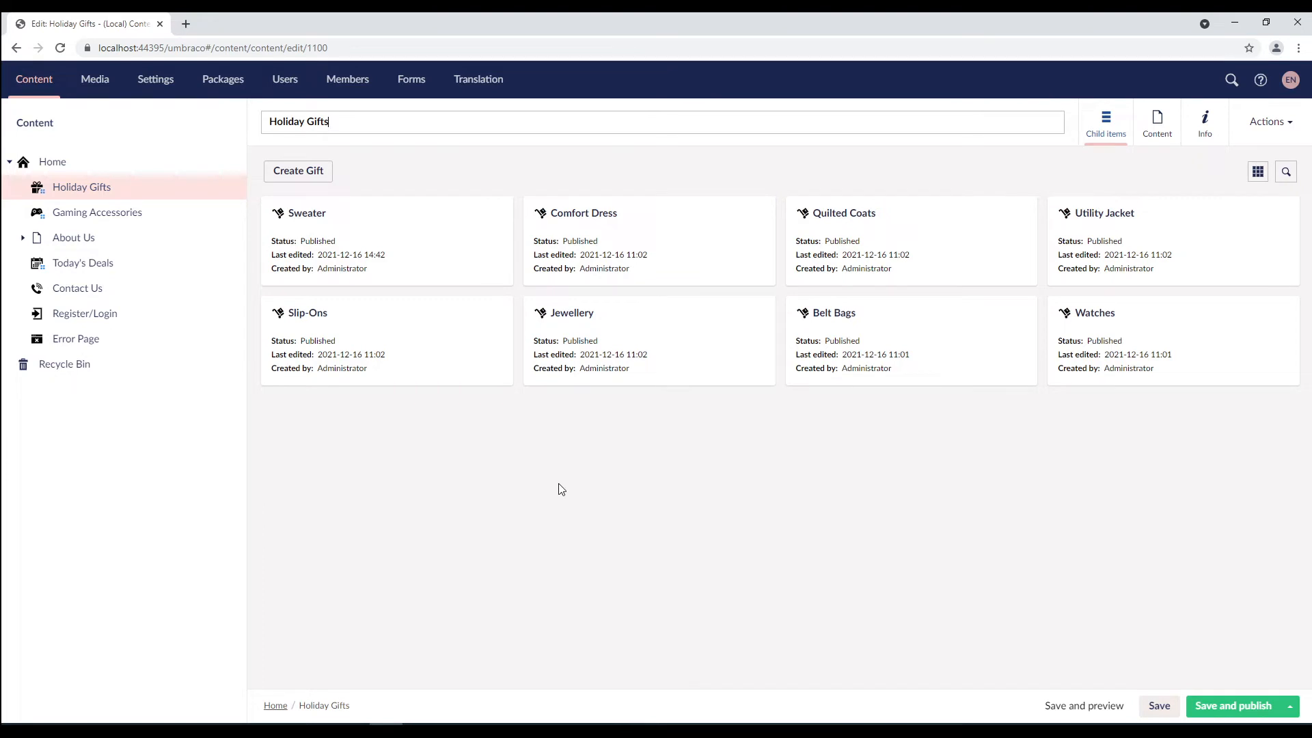
mouse_move(207, 206)
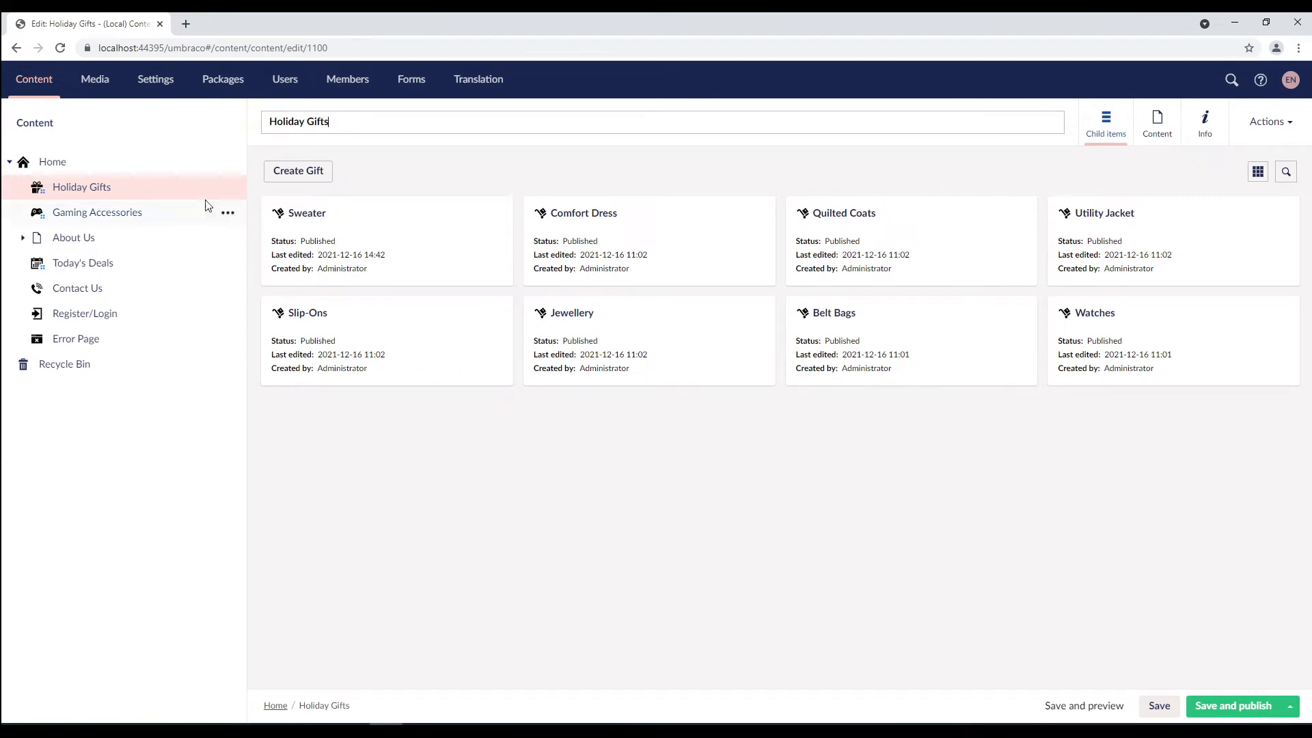
Create a content template named 'Holiday Prep Shop' from the Holiday Gifts node's actions menu.
left_click(229, 187)
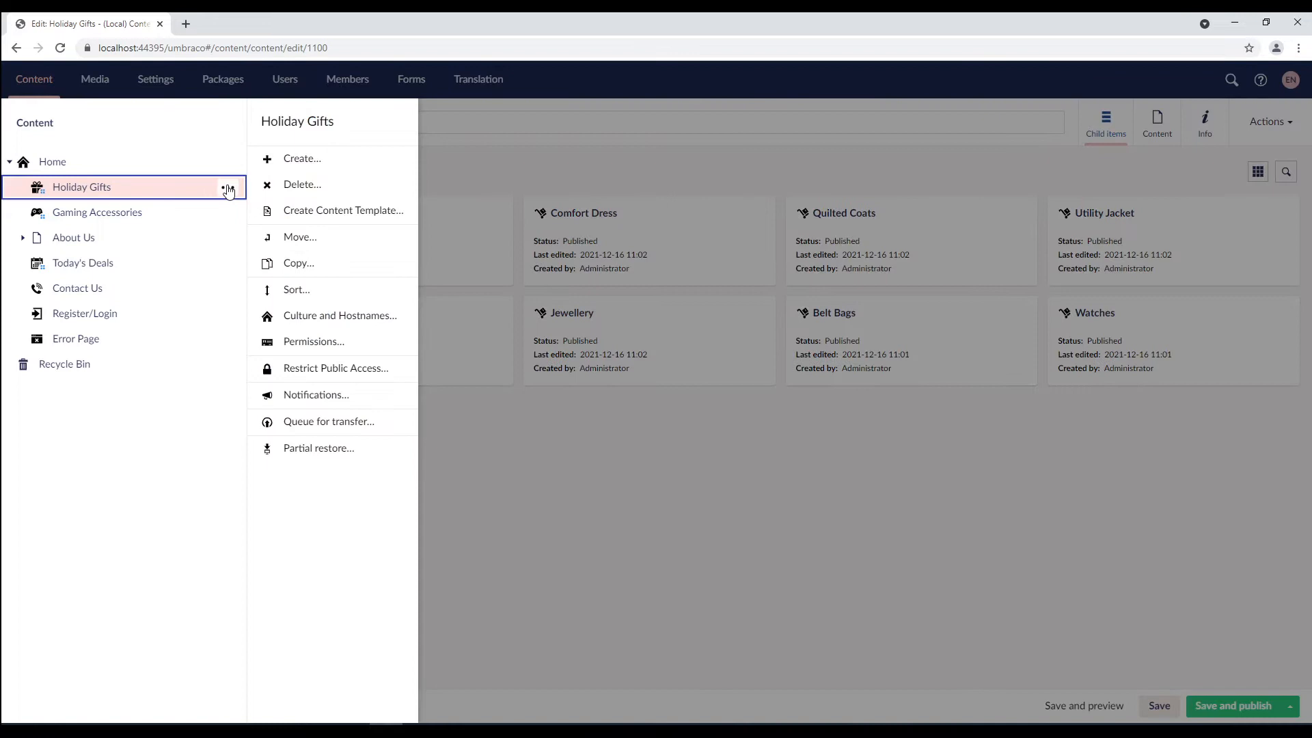
mouse_move(300, 221)
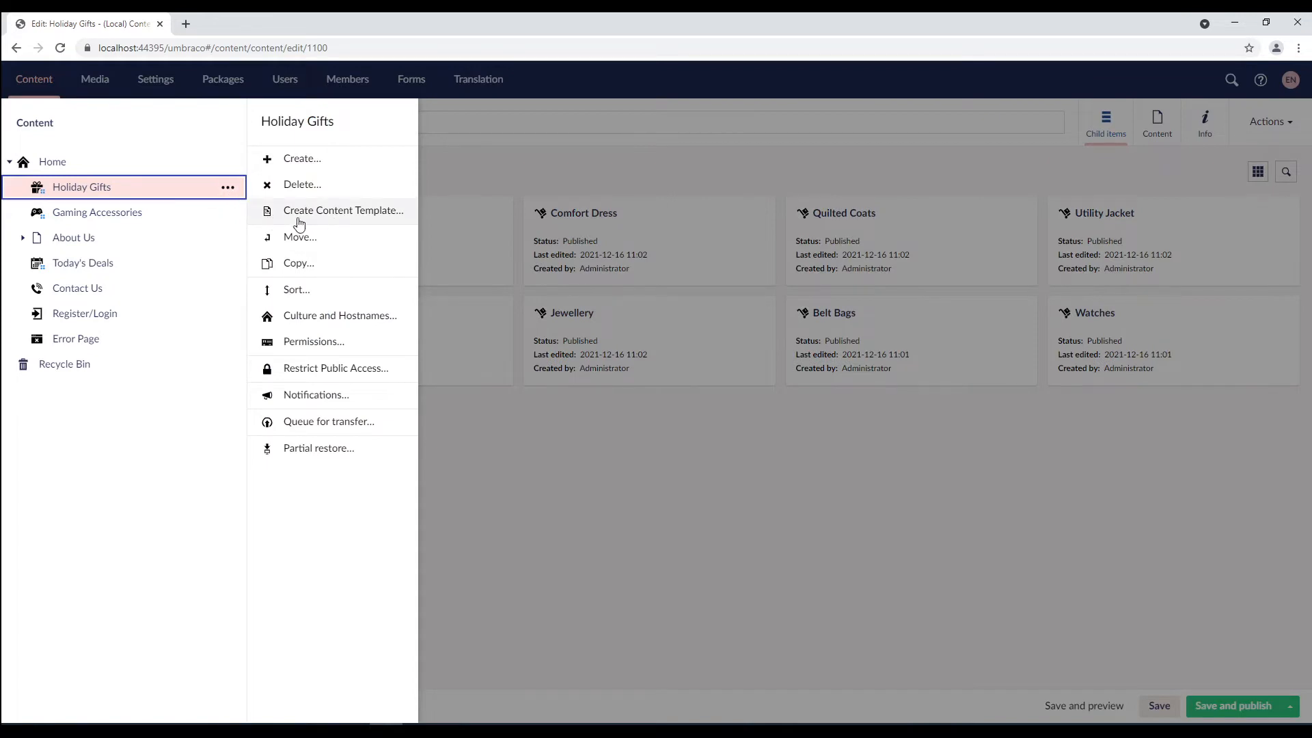
left_click(341, 210)
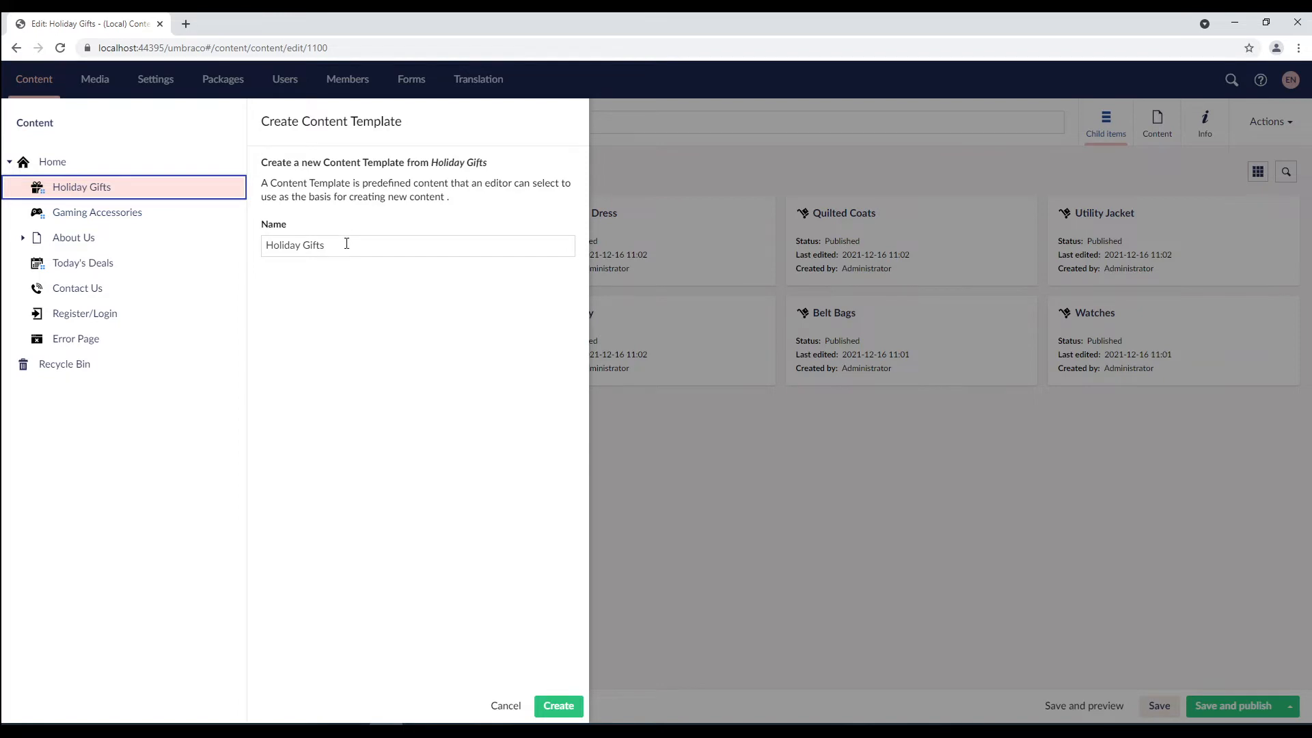
type("Holiday Prep")
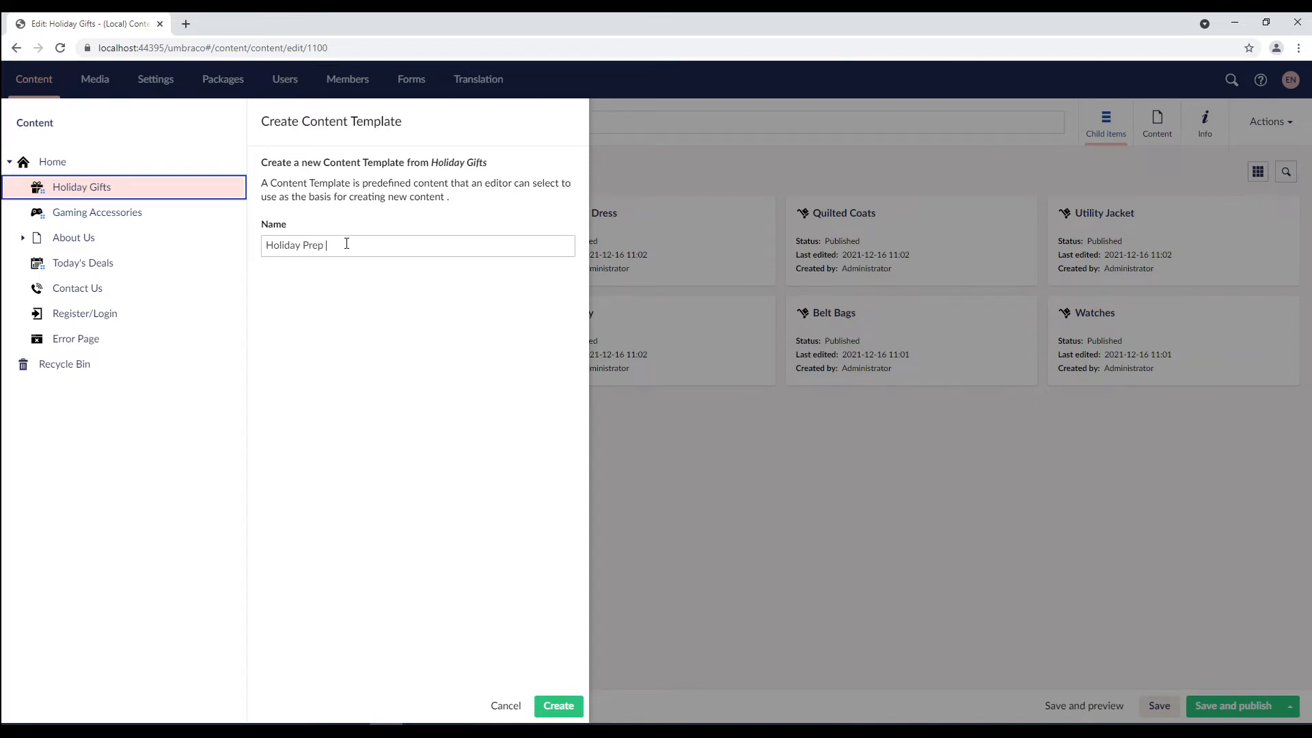
type("Shop")
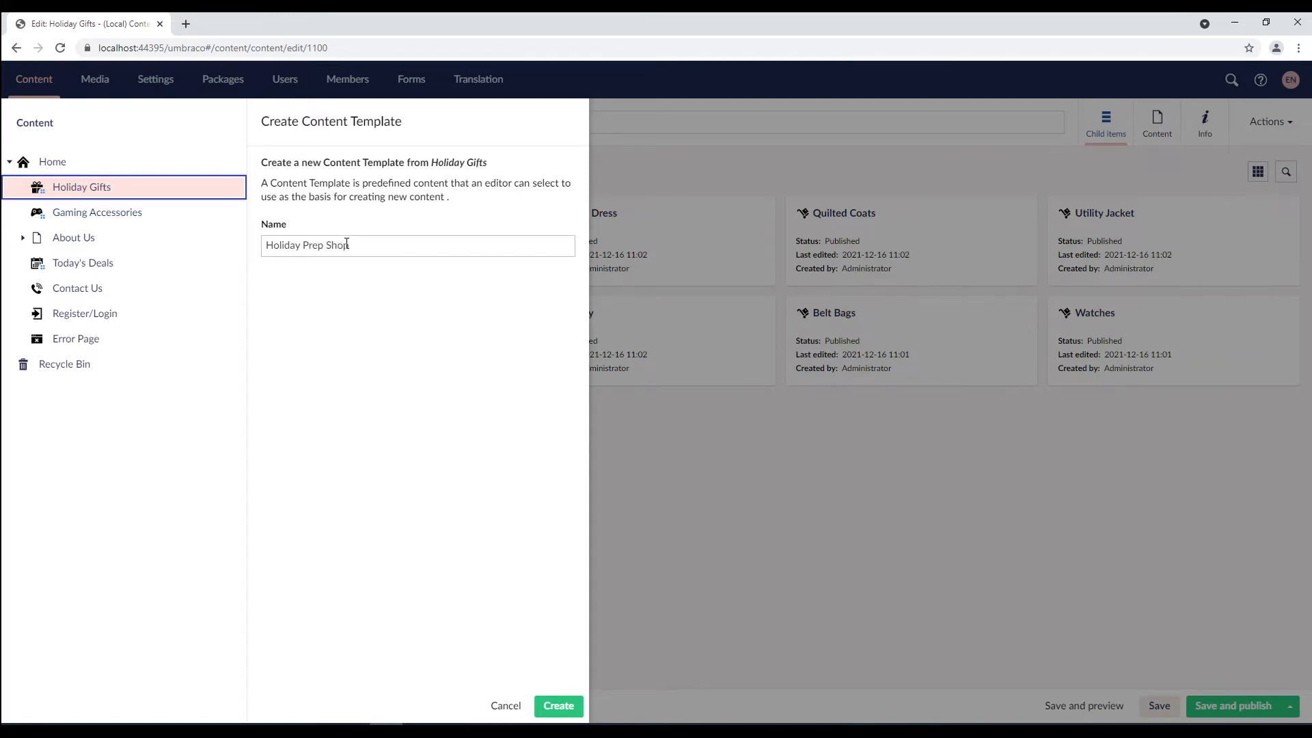
type("p")
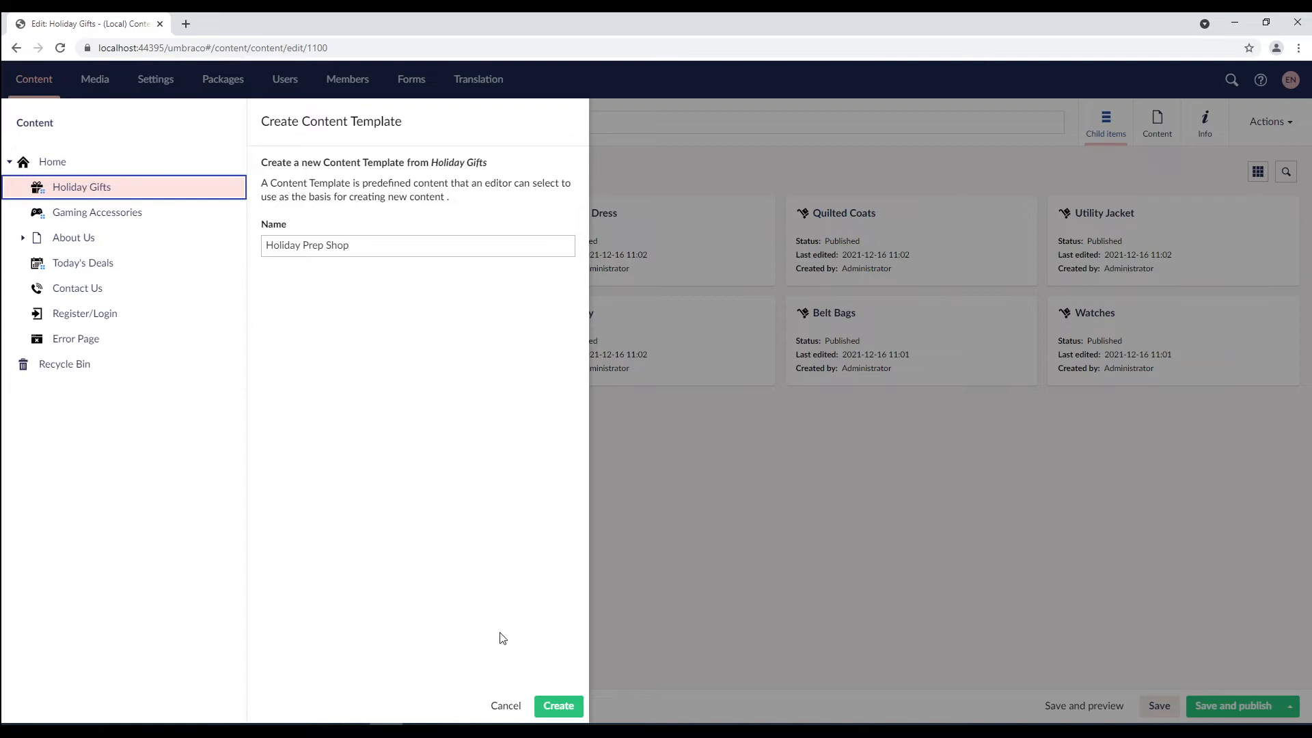
left_click(557, 706)
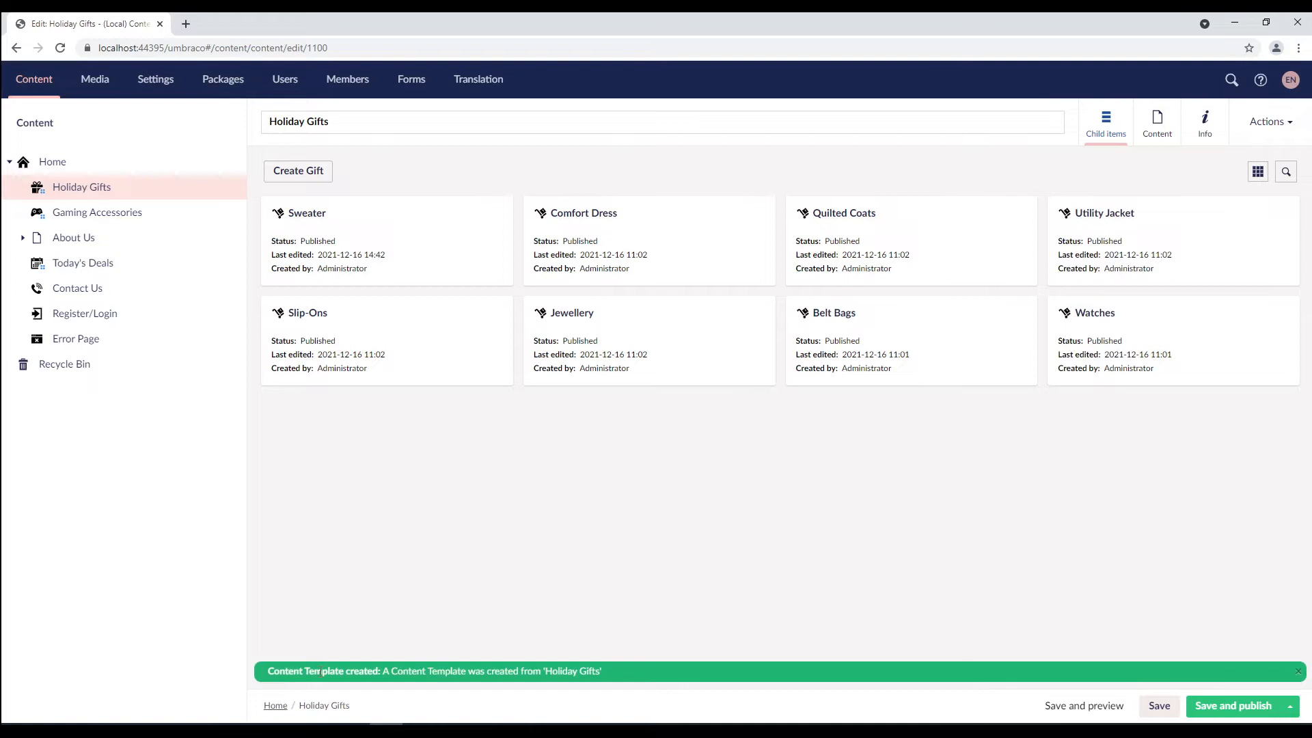
mouse_move(541, 694)
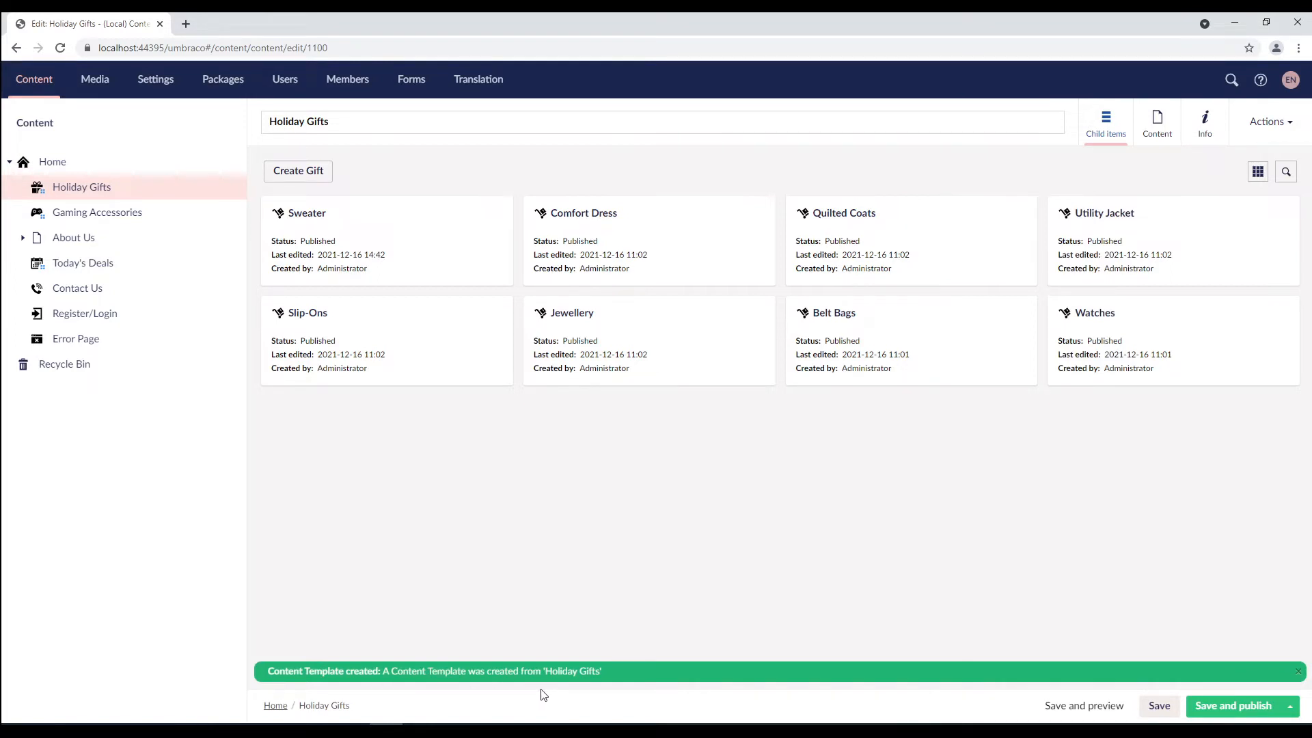
In Settings, expand Content Templates > Holiday Gifts and view the Holiday Prep Shop template's featured products.
left_click(154, 79)
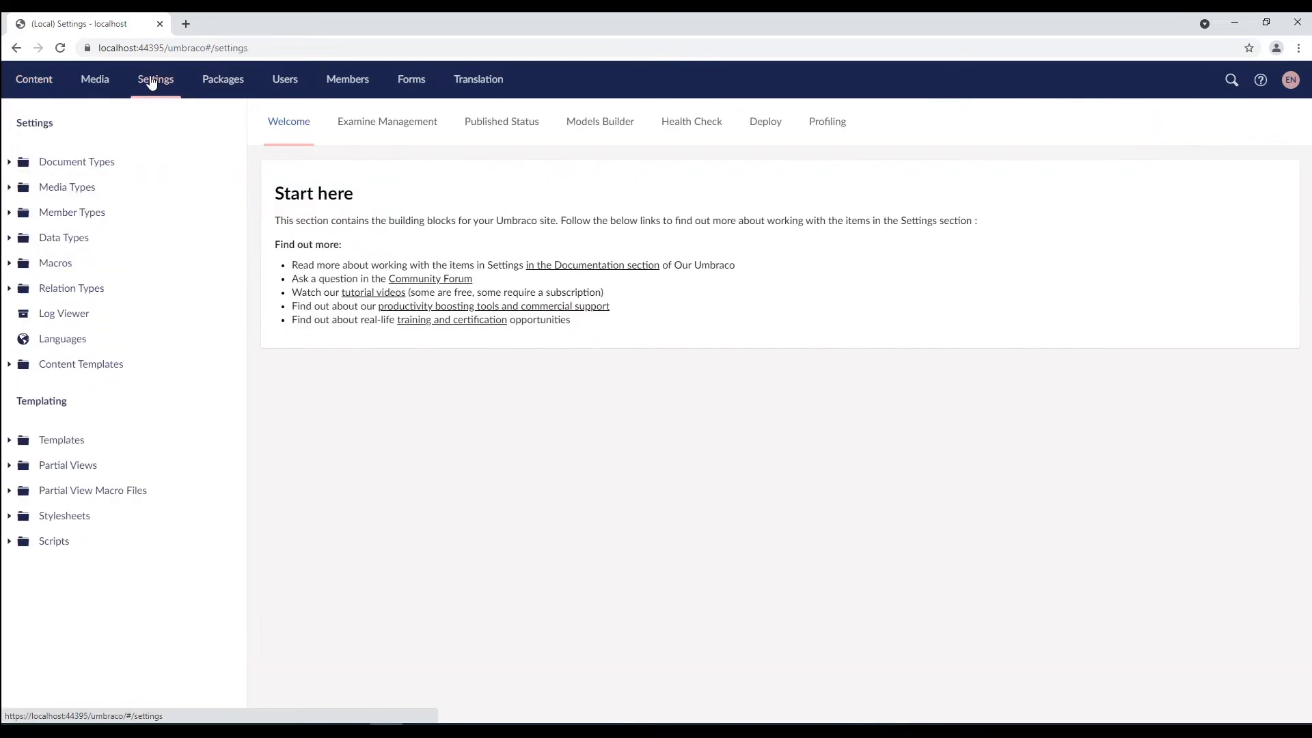
mouse_move(12, 370)
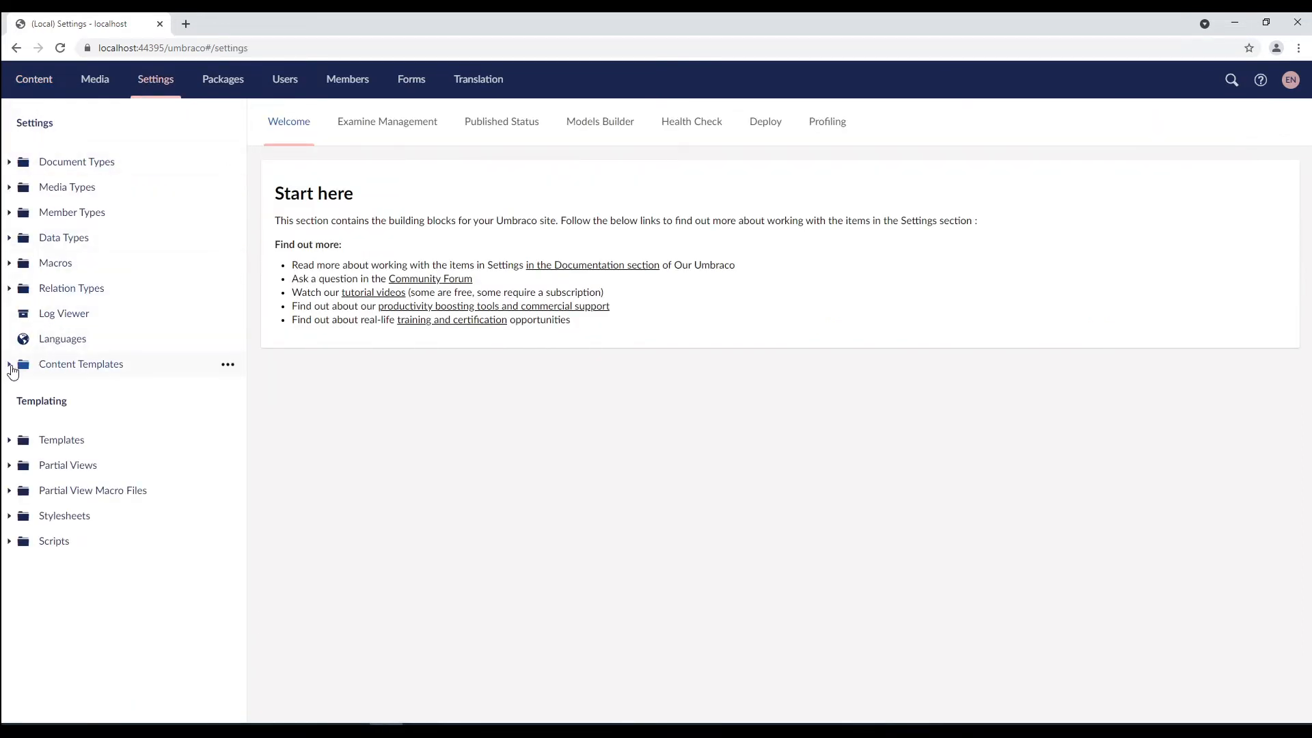
left_click(9, 363)
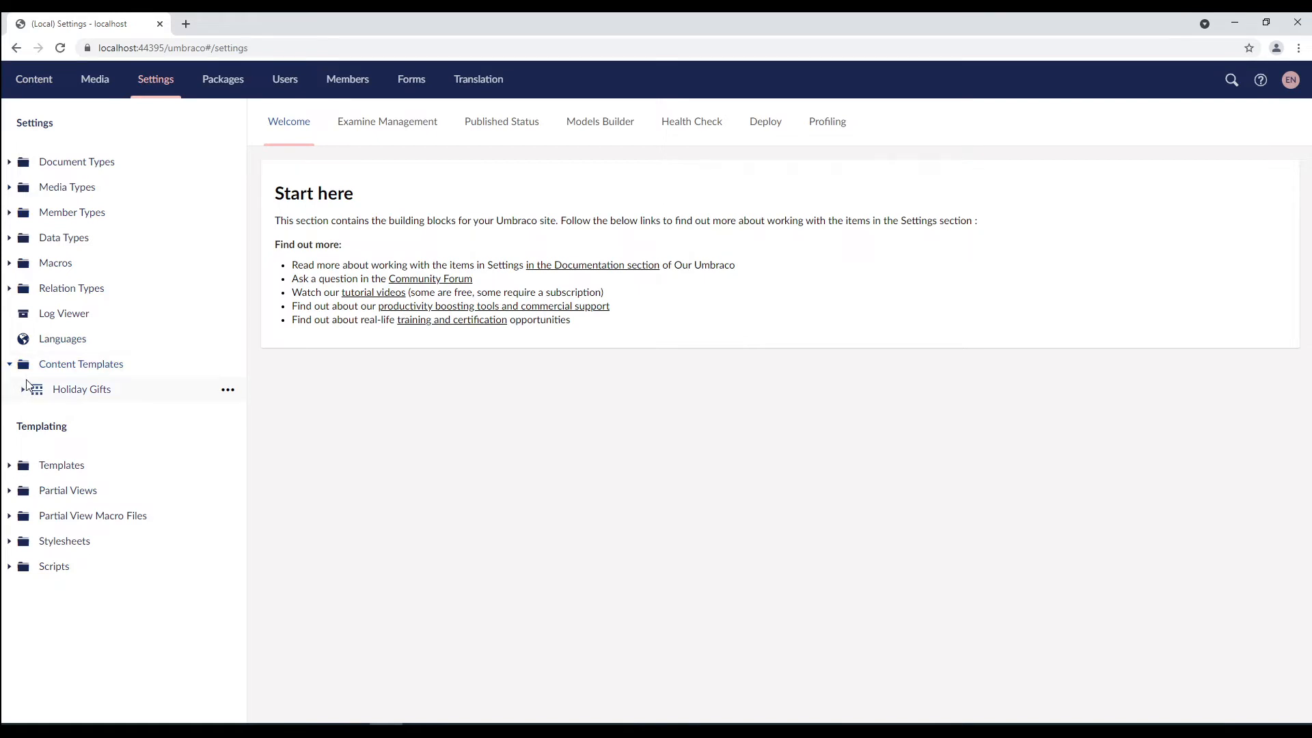
left_click(23, 390)
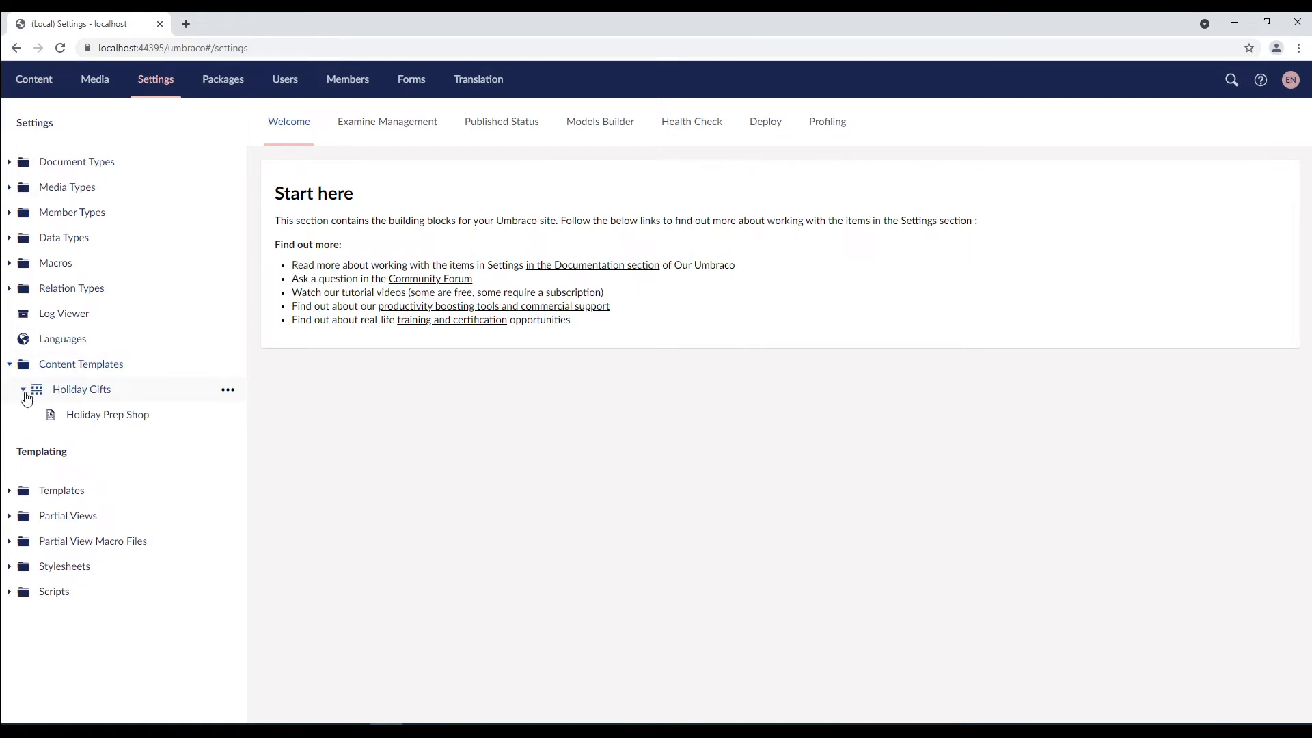
left_click(106, 414)
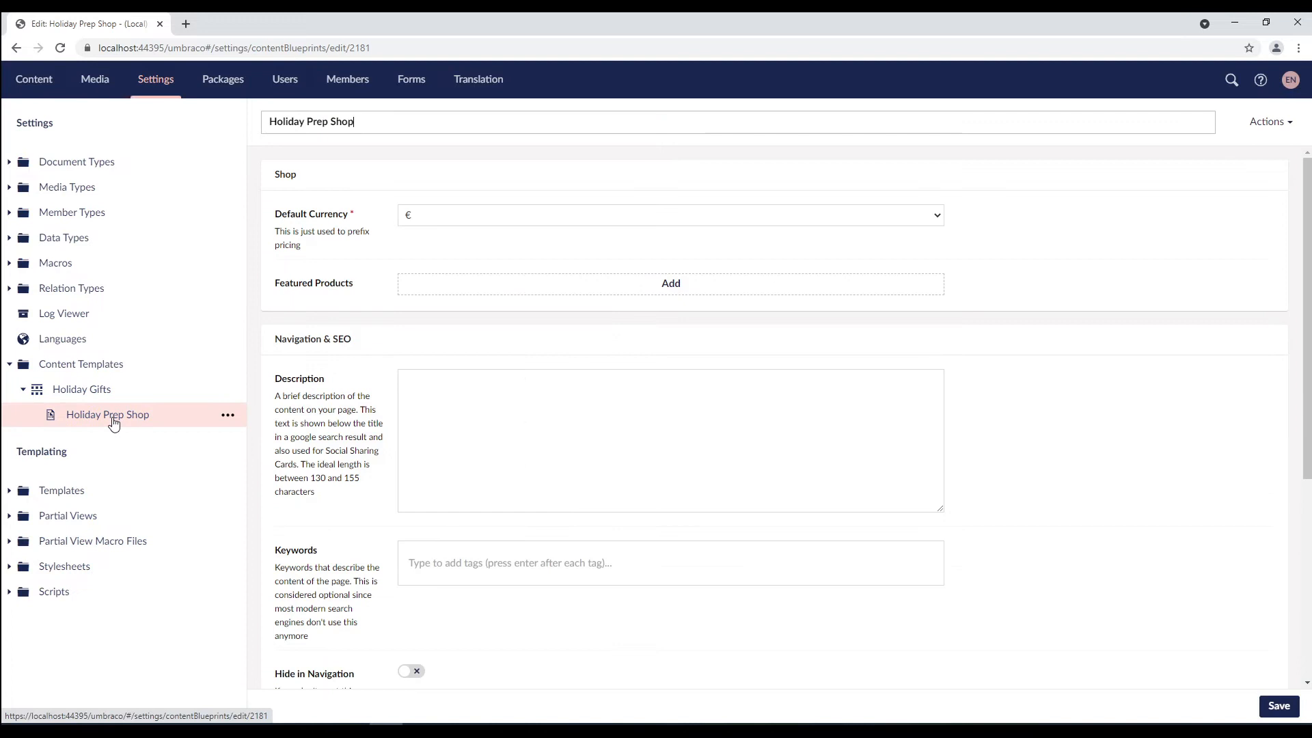
left_click(670, 282)
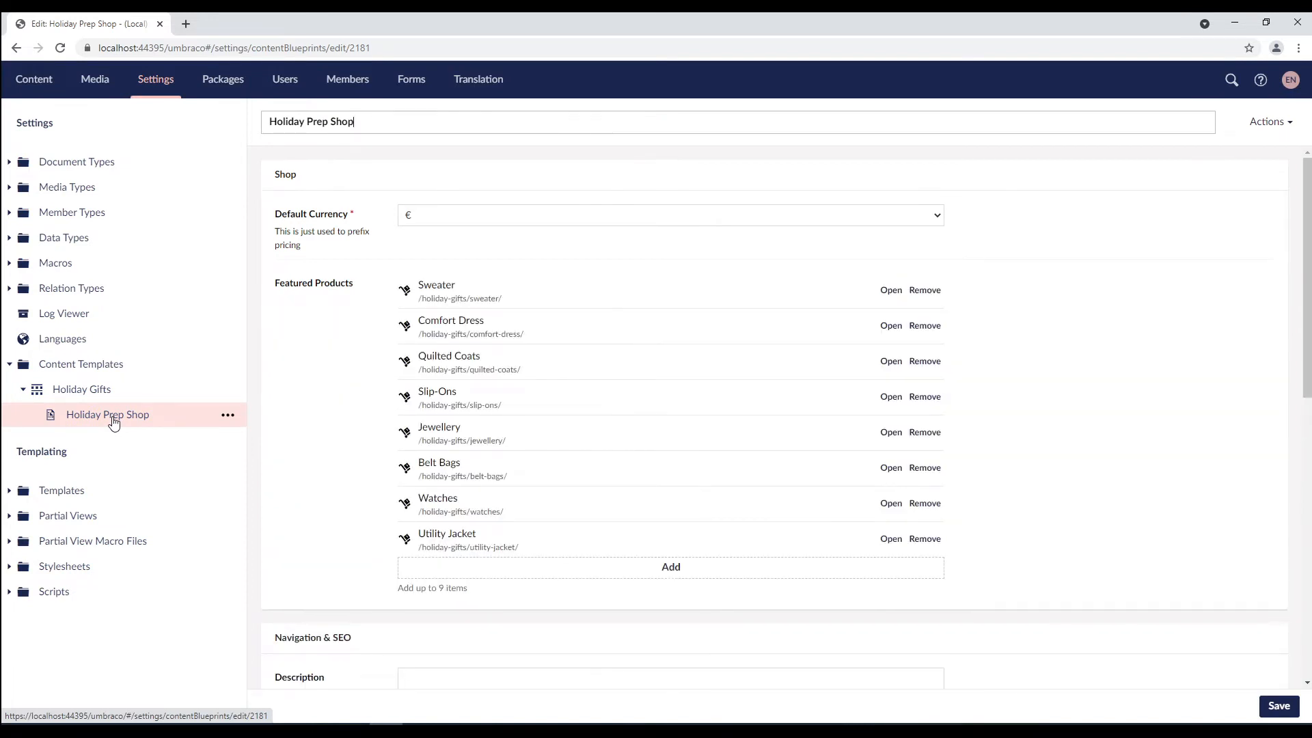
Start a new content template based on Gaming Accessories named 'Electronic Items'.
left_click(227, 368)
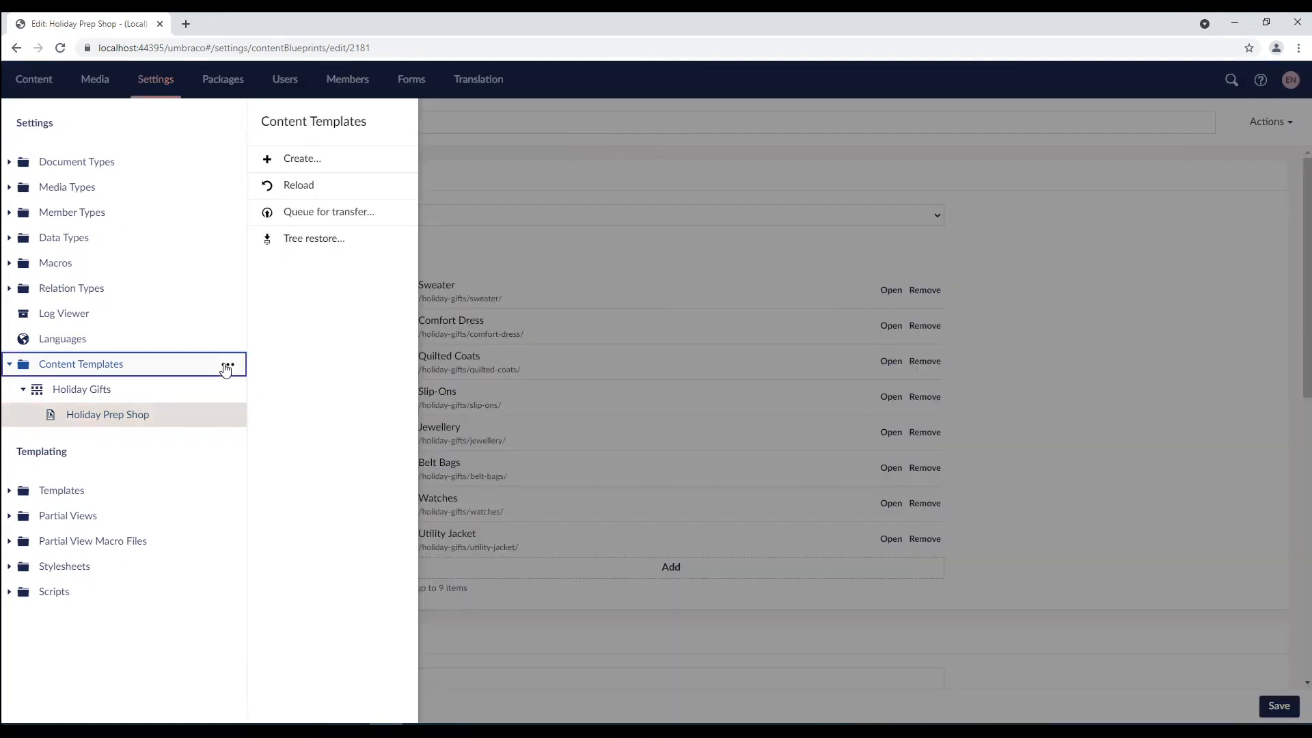
mouse_move(310, 162)
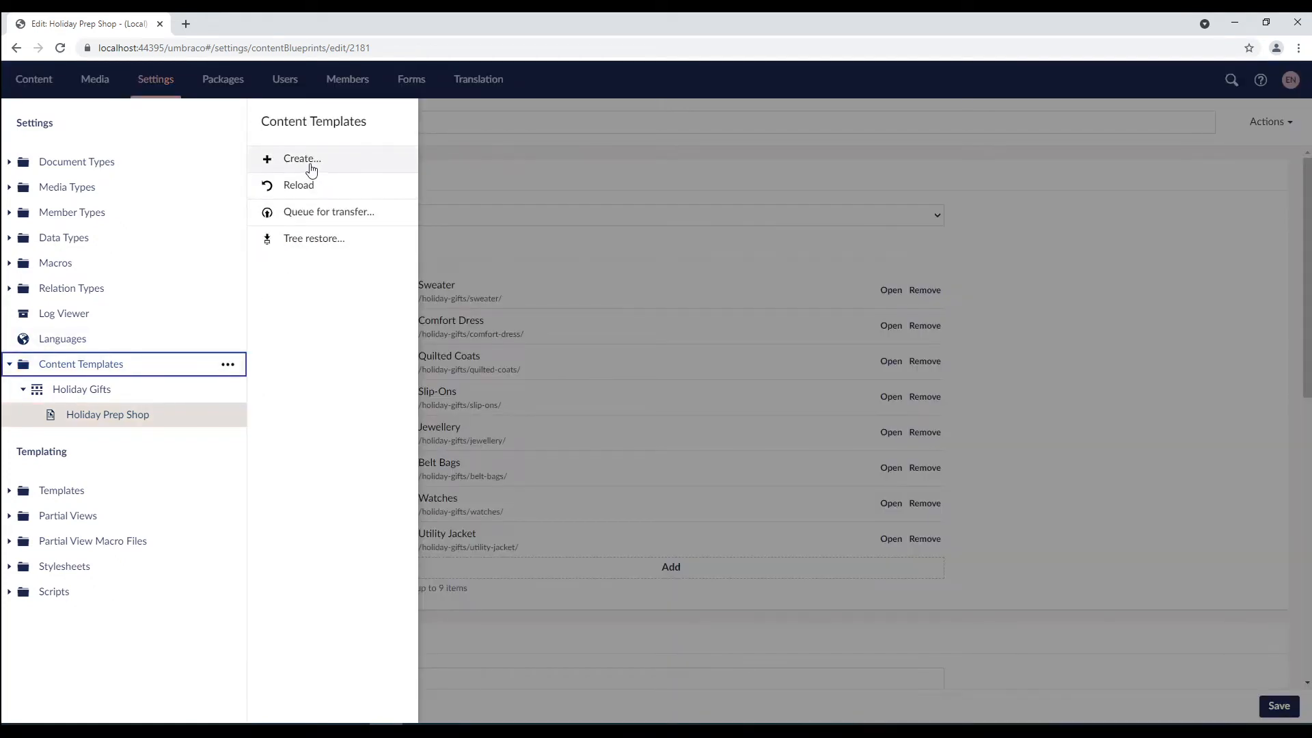
left_click(301, 159)
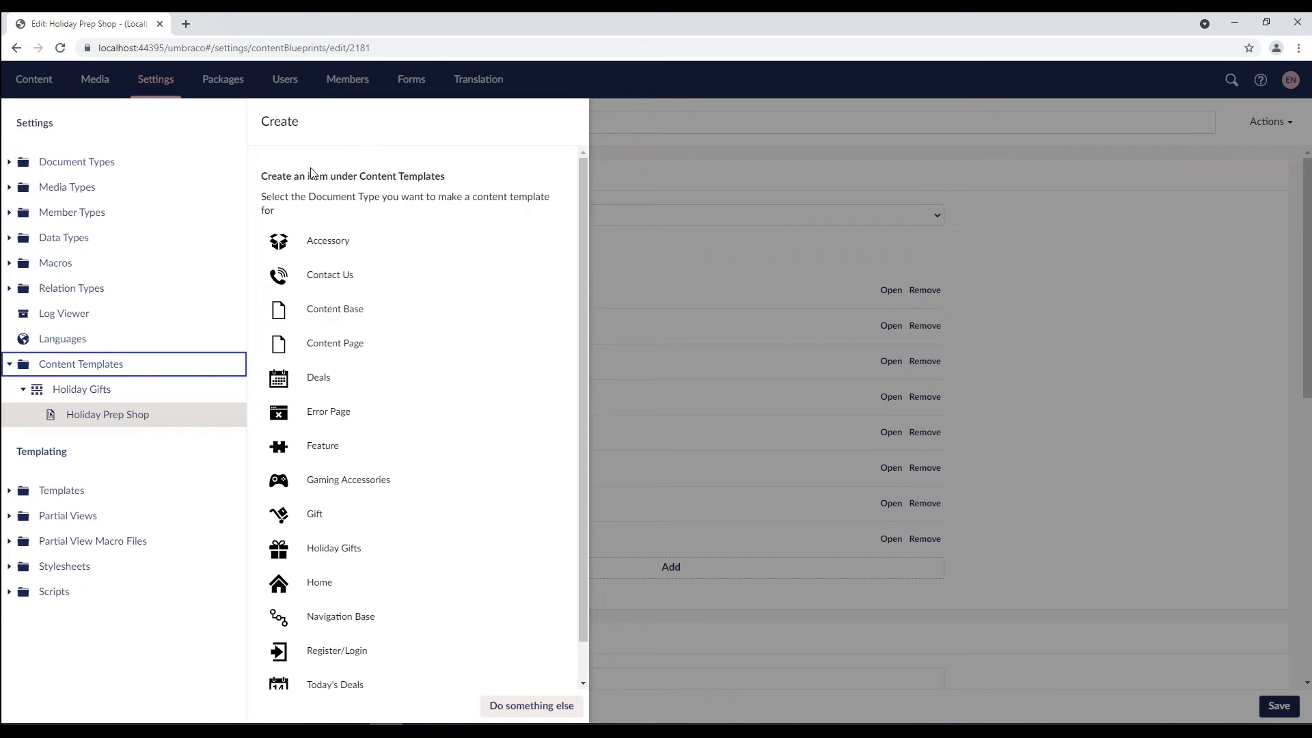
mouse_move(360, 517)
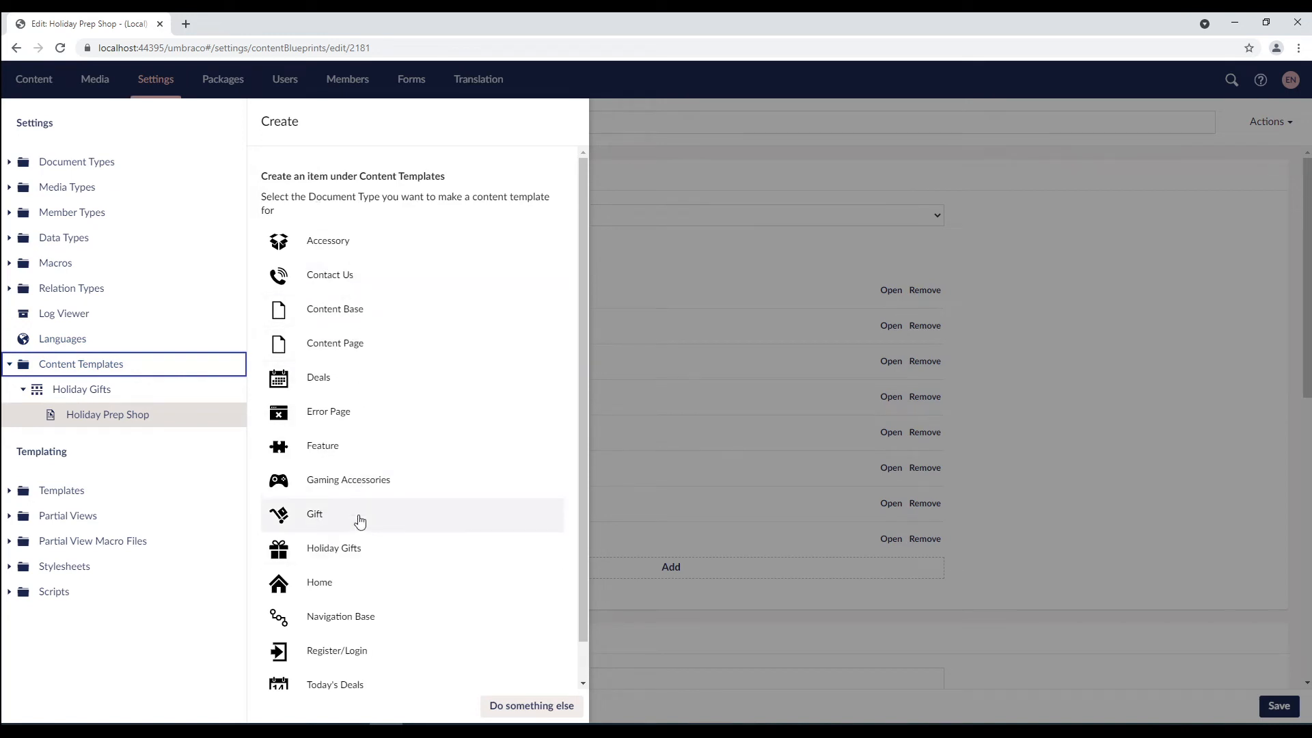
mouse_move(360, 487)
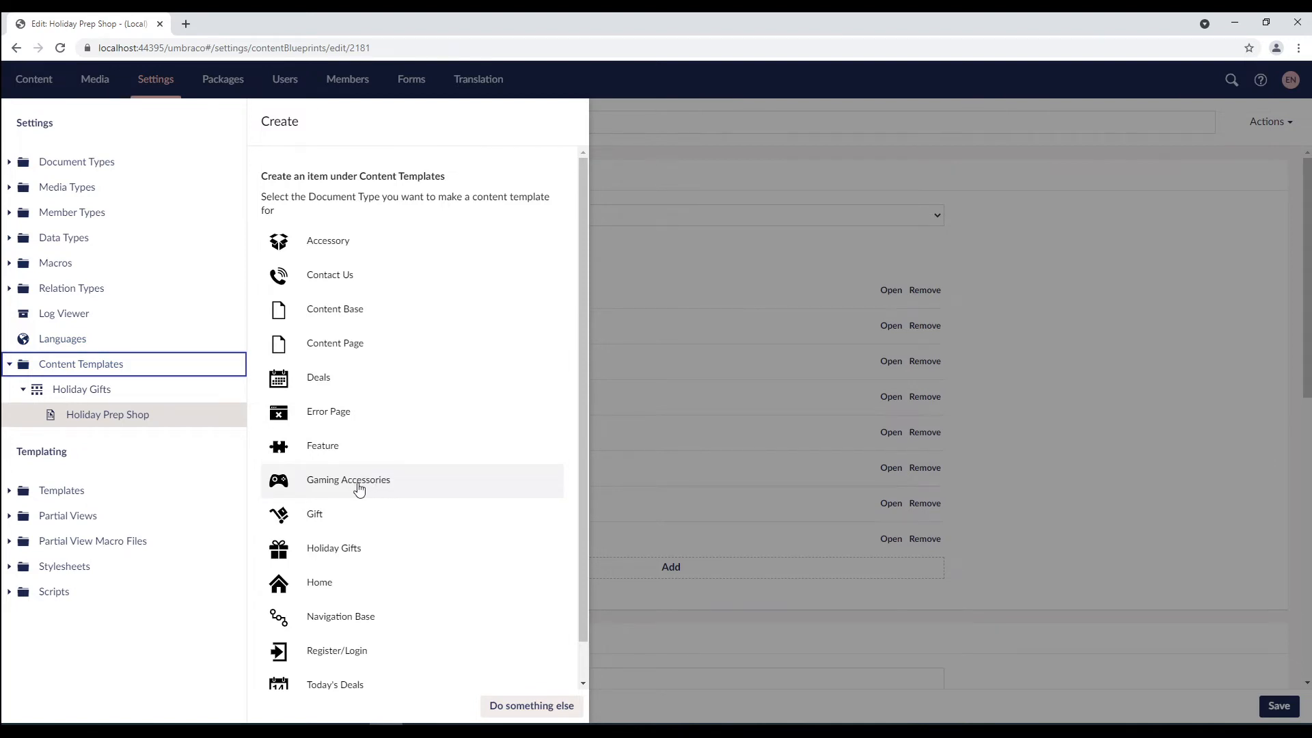
left_click(347, 479)
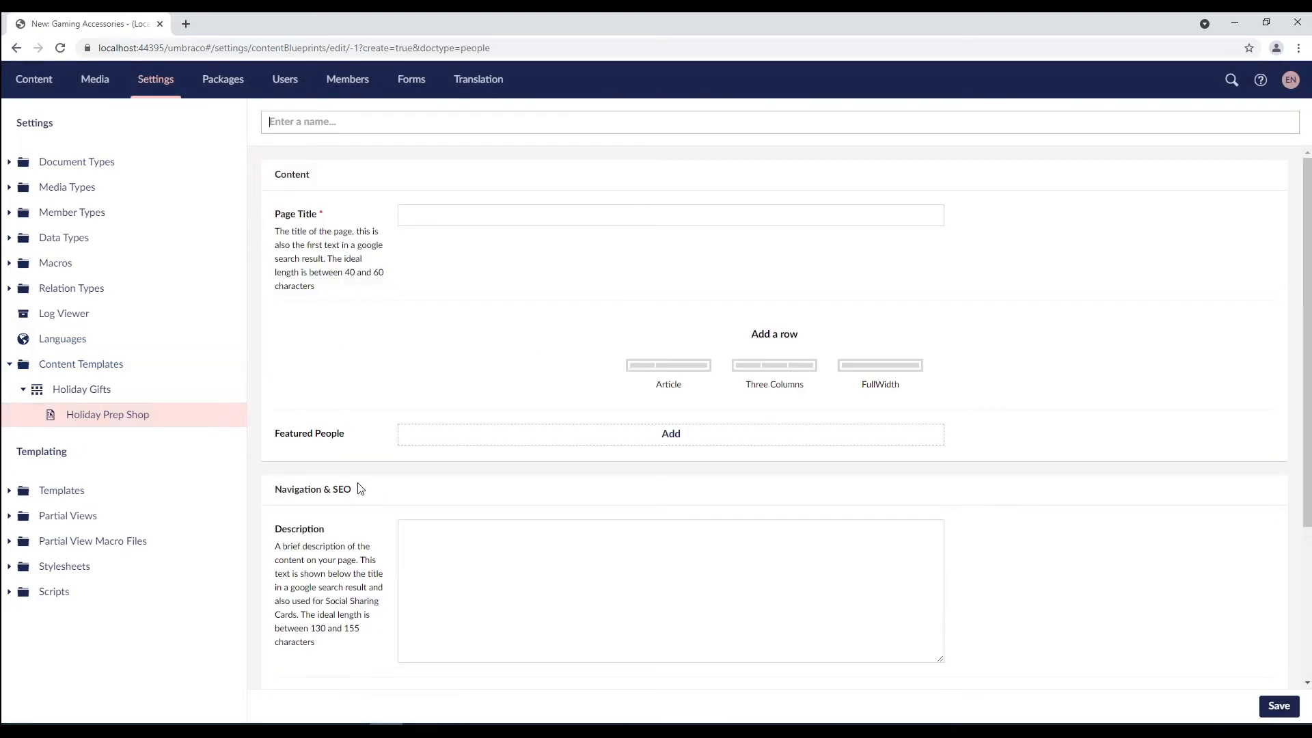
type("Elect")
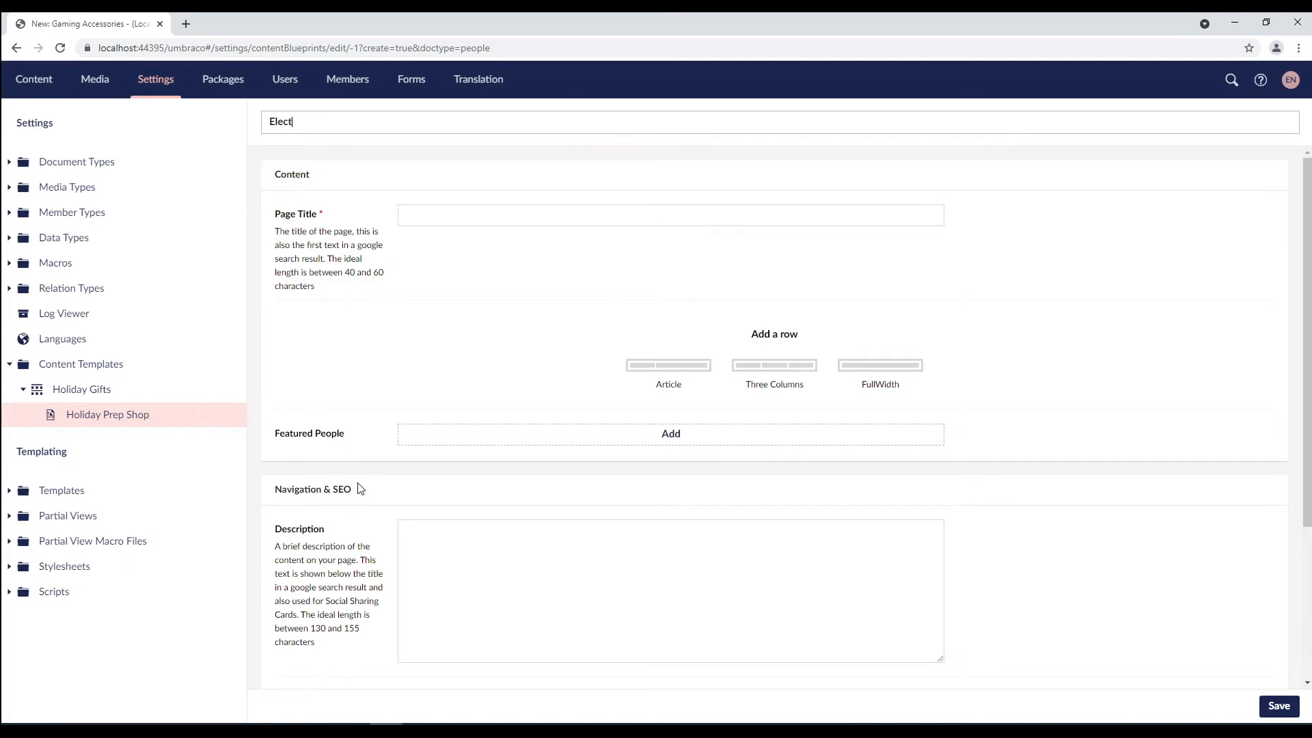
type("ronic Items")
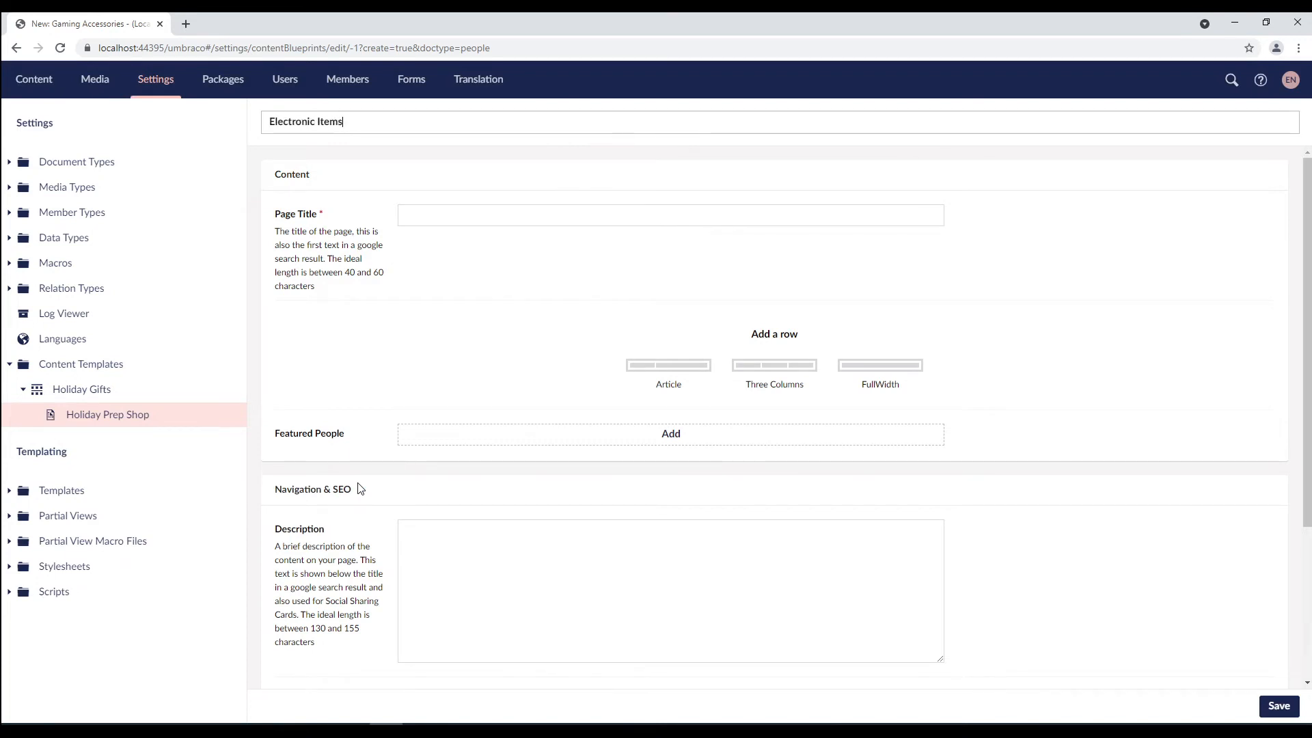
Enter the page title 'Find all your electronic needs here' and save the template.
type("Fins")
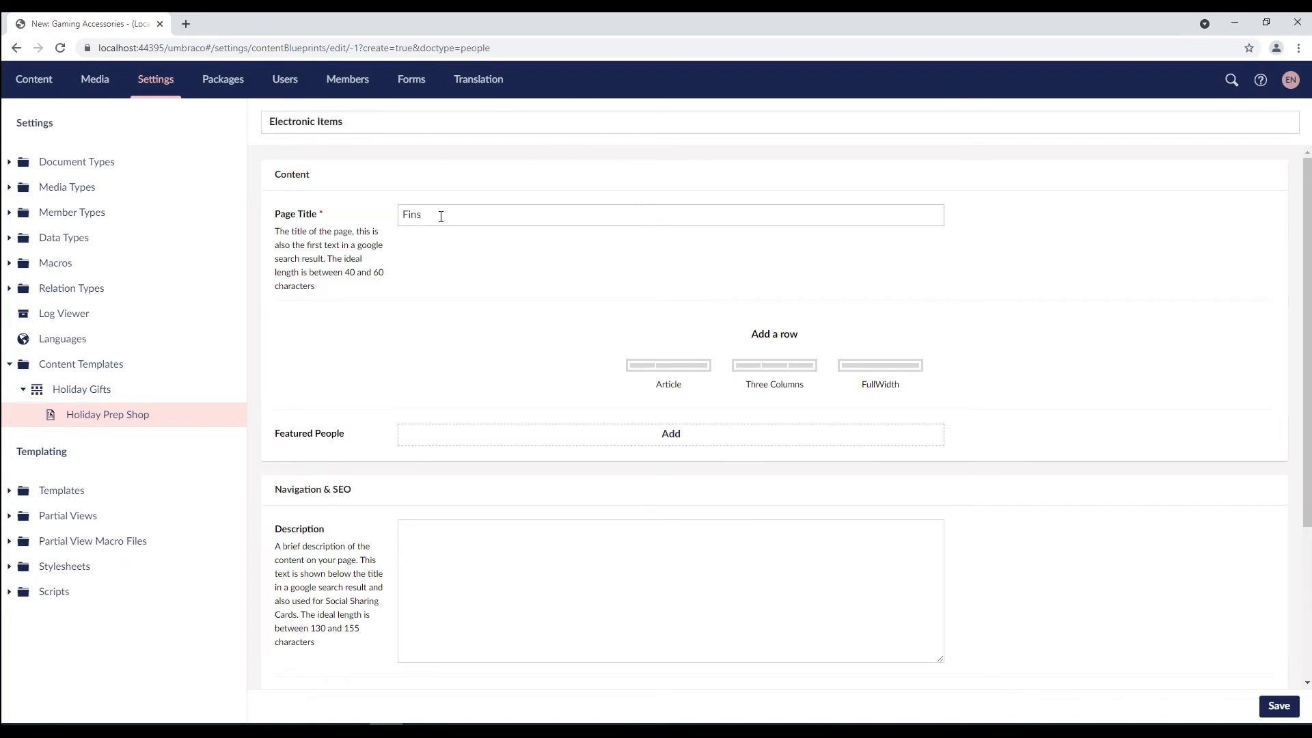
type("Find all your")
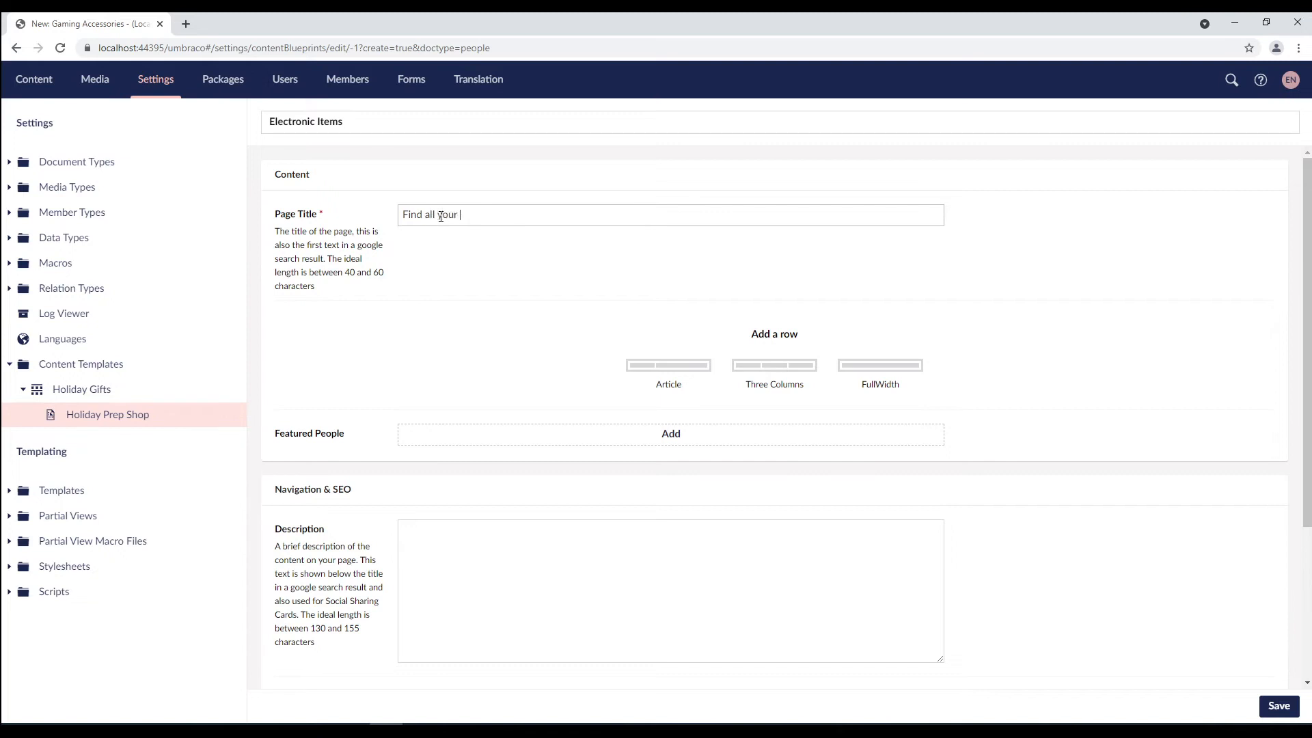
type("electronic needs here")
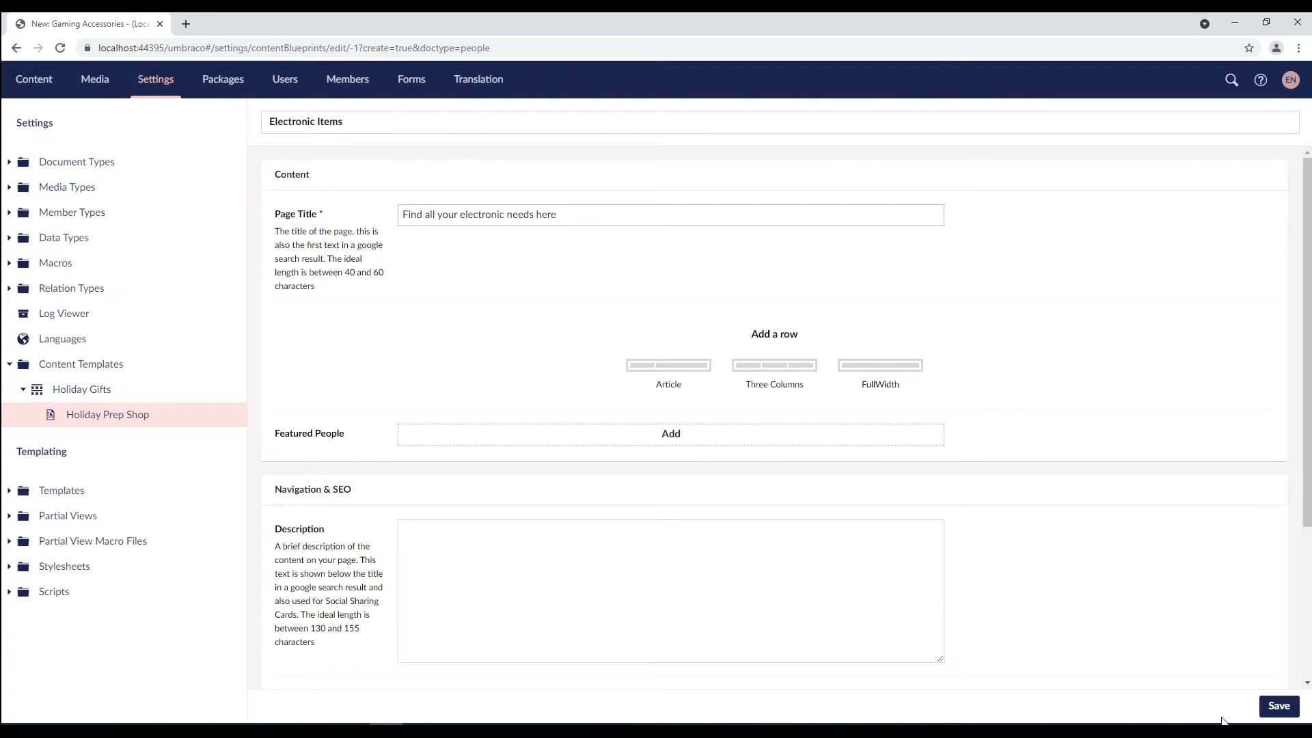
left_click(1279, 705)
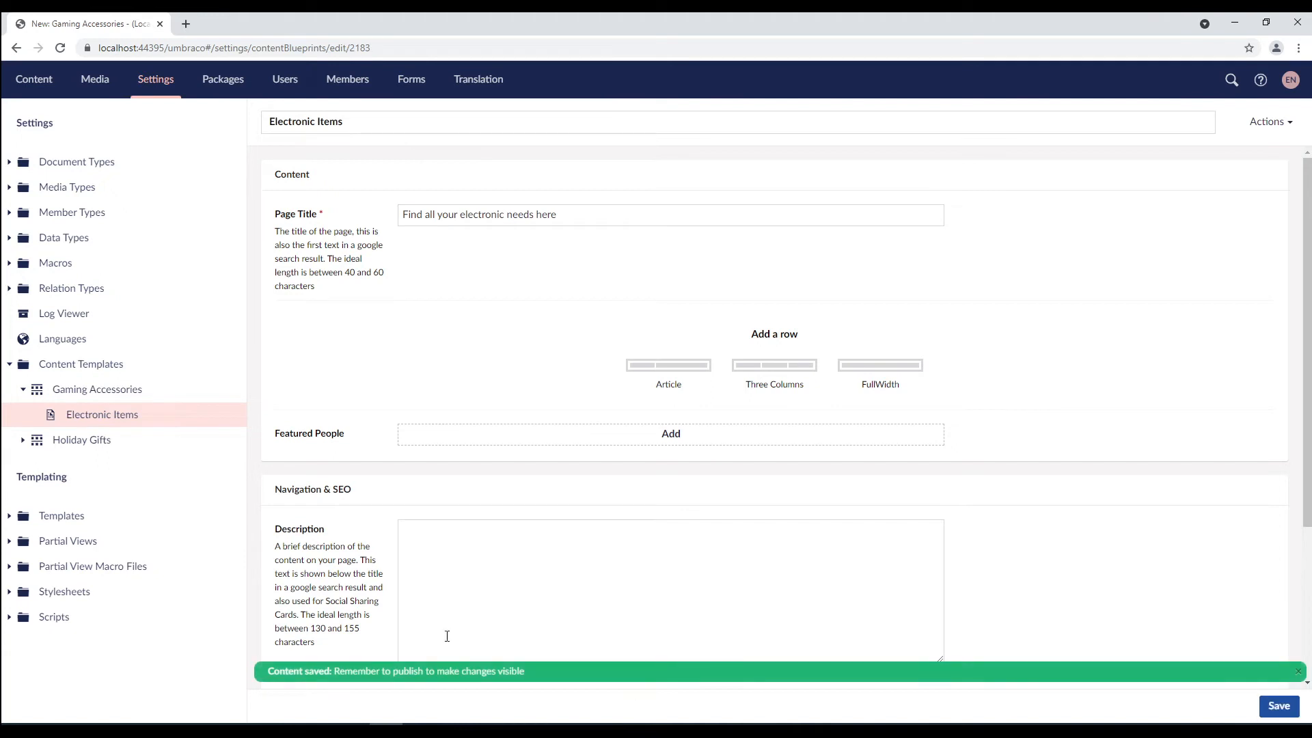
mouse_move(80, 423)
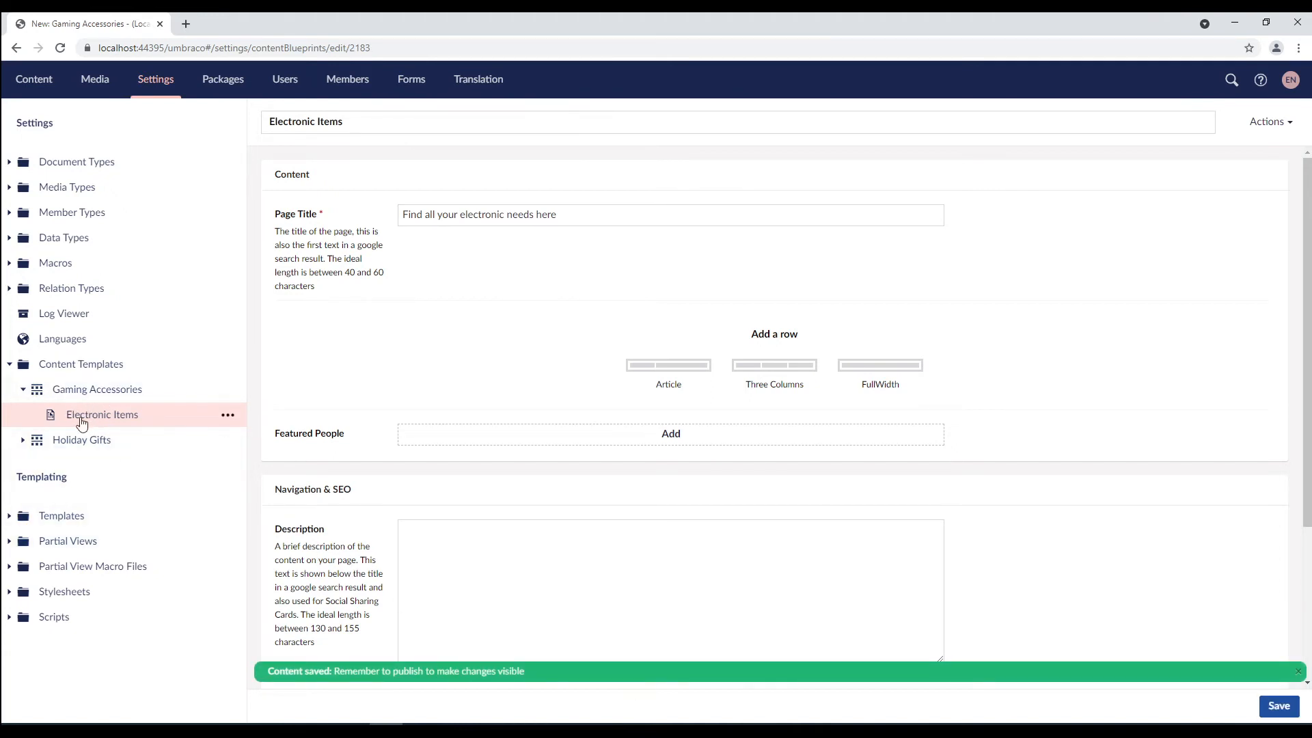
mouse_move(101, 414)
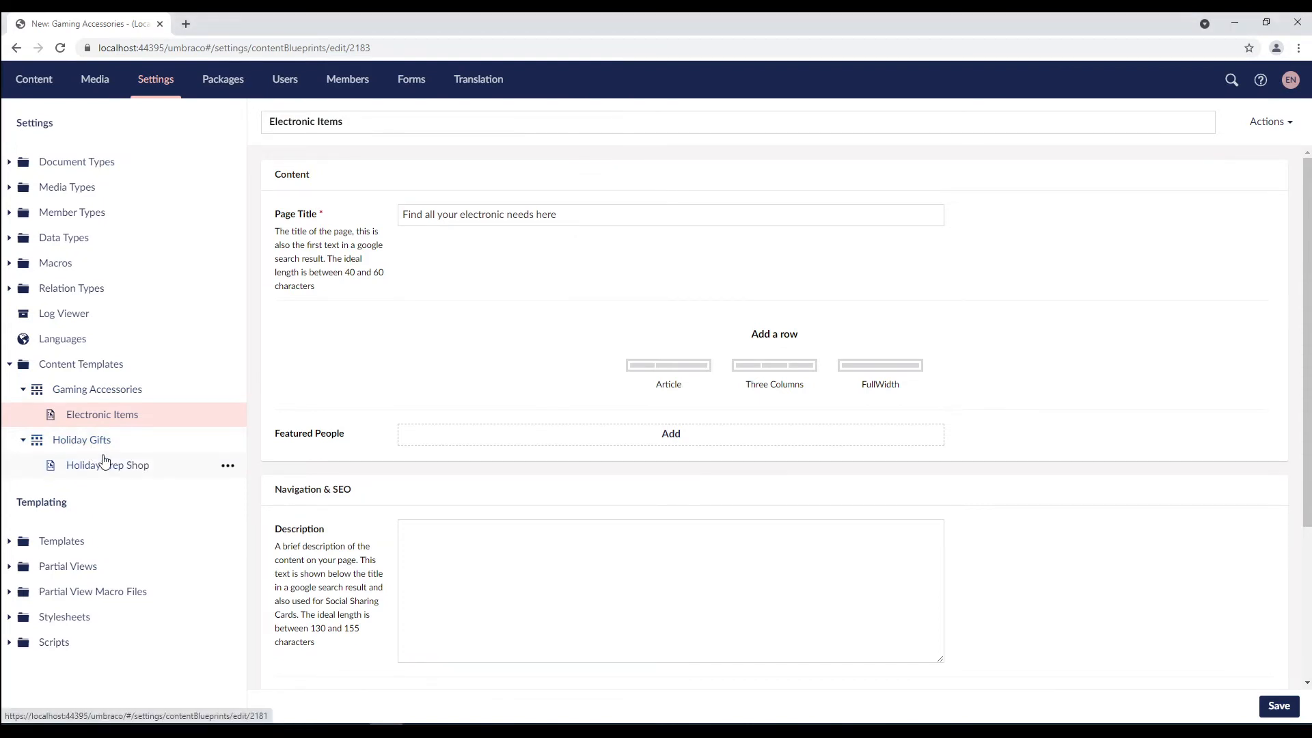
Set the Holiday Prep Shop template's Default Currency to DKK and save.
left_click(107, 465)
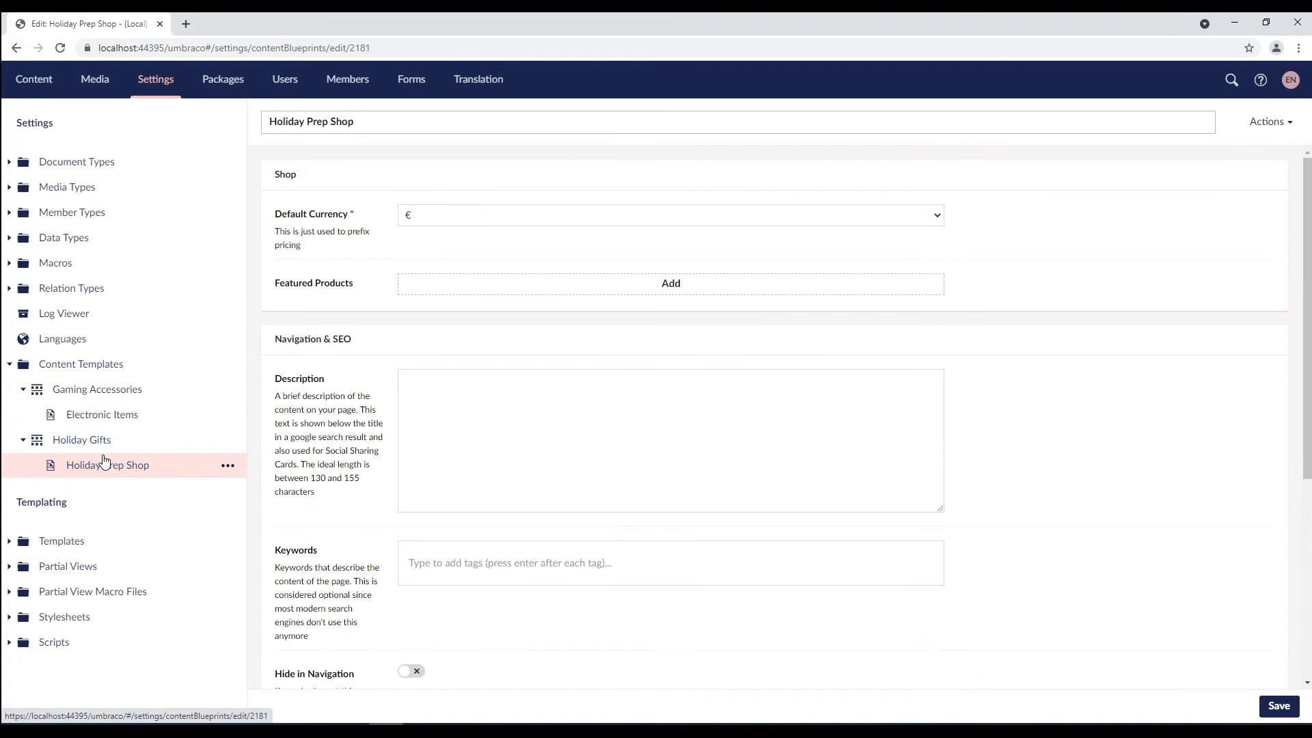
left_click(669, 215)
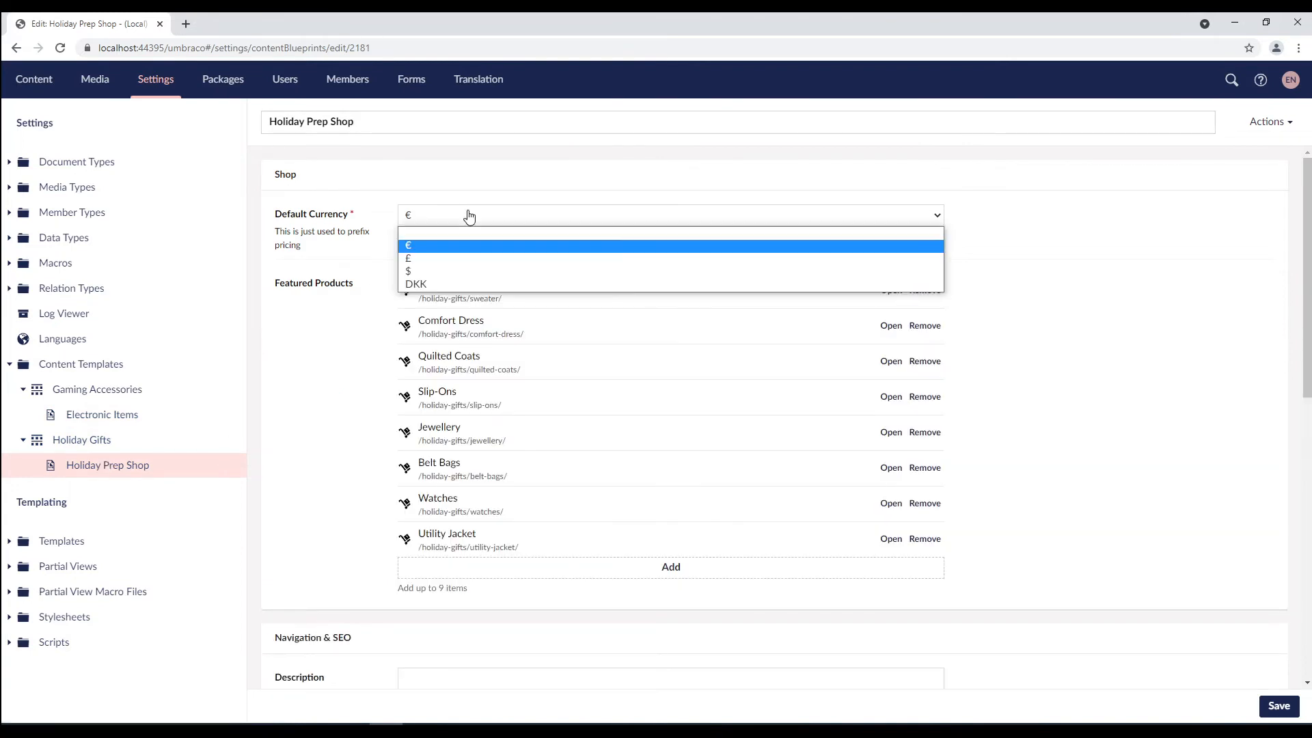
left_click(415, 283)
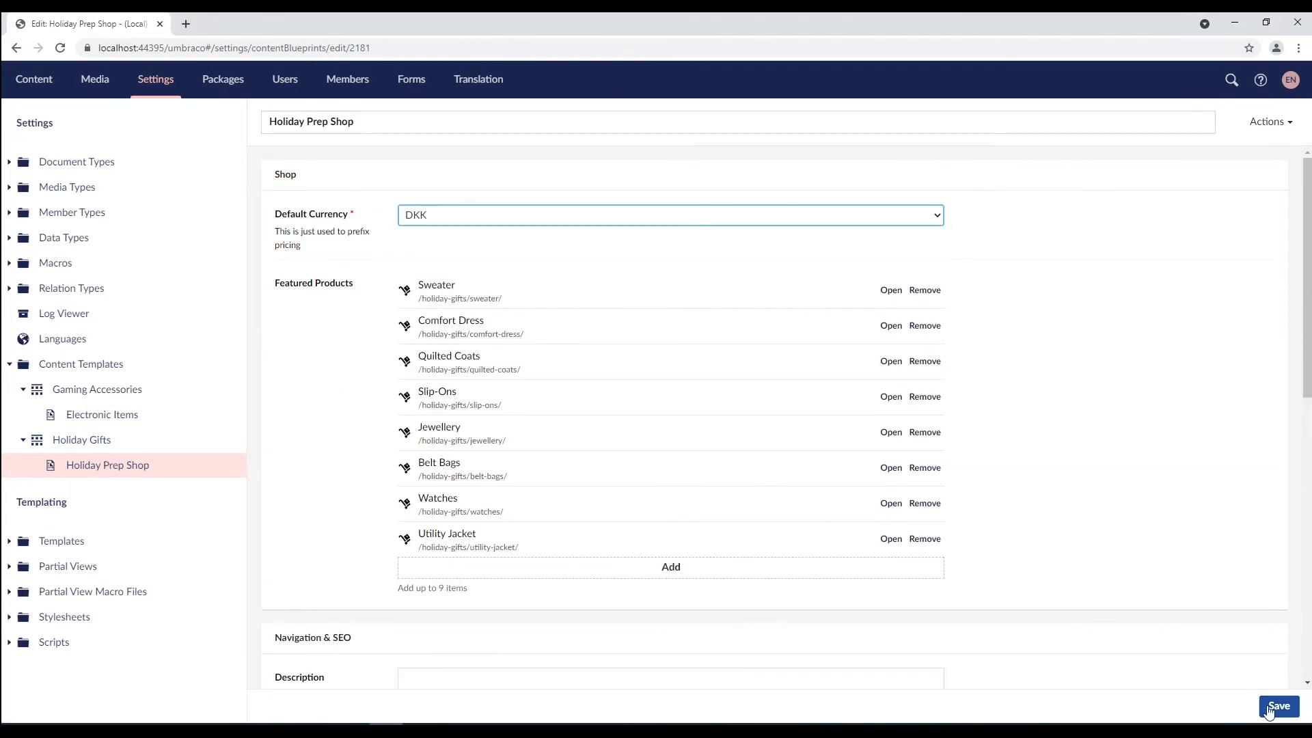
left_click(1279, 706)
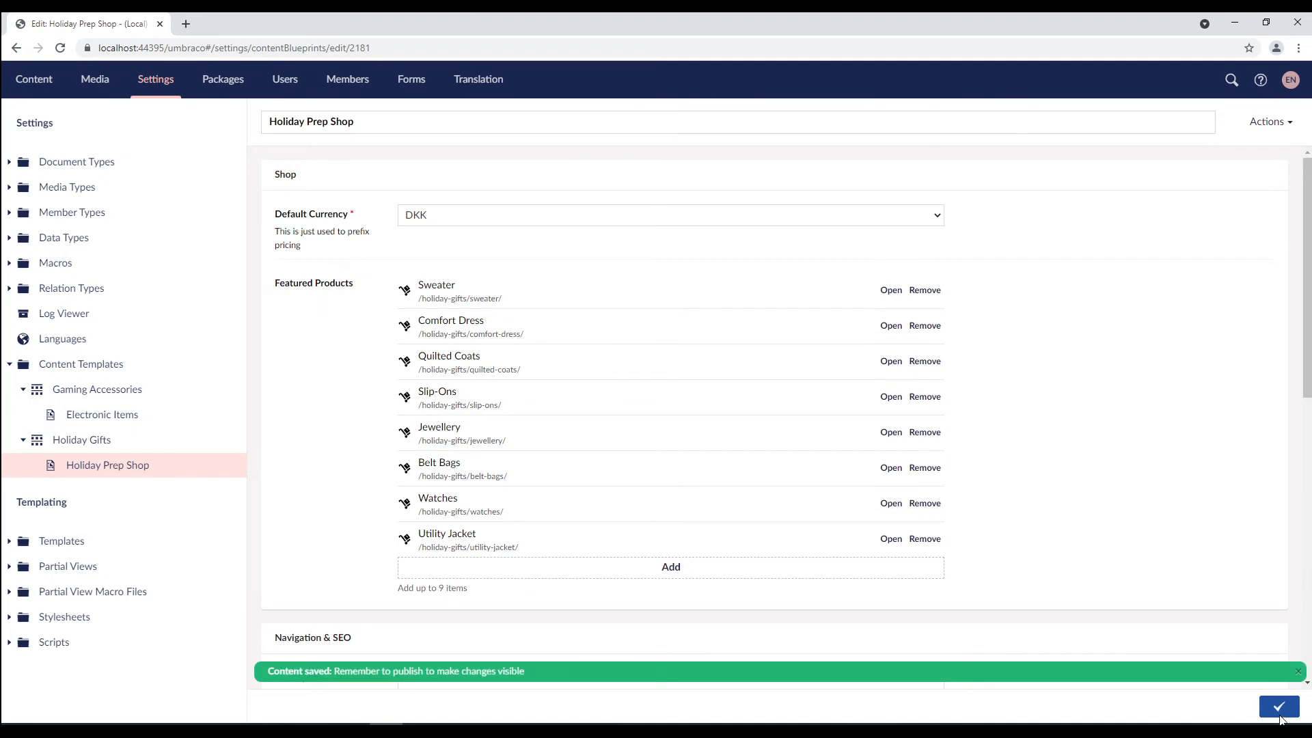
mouse_move(685, 707)
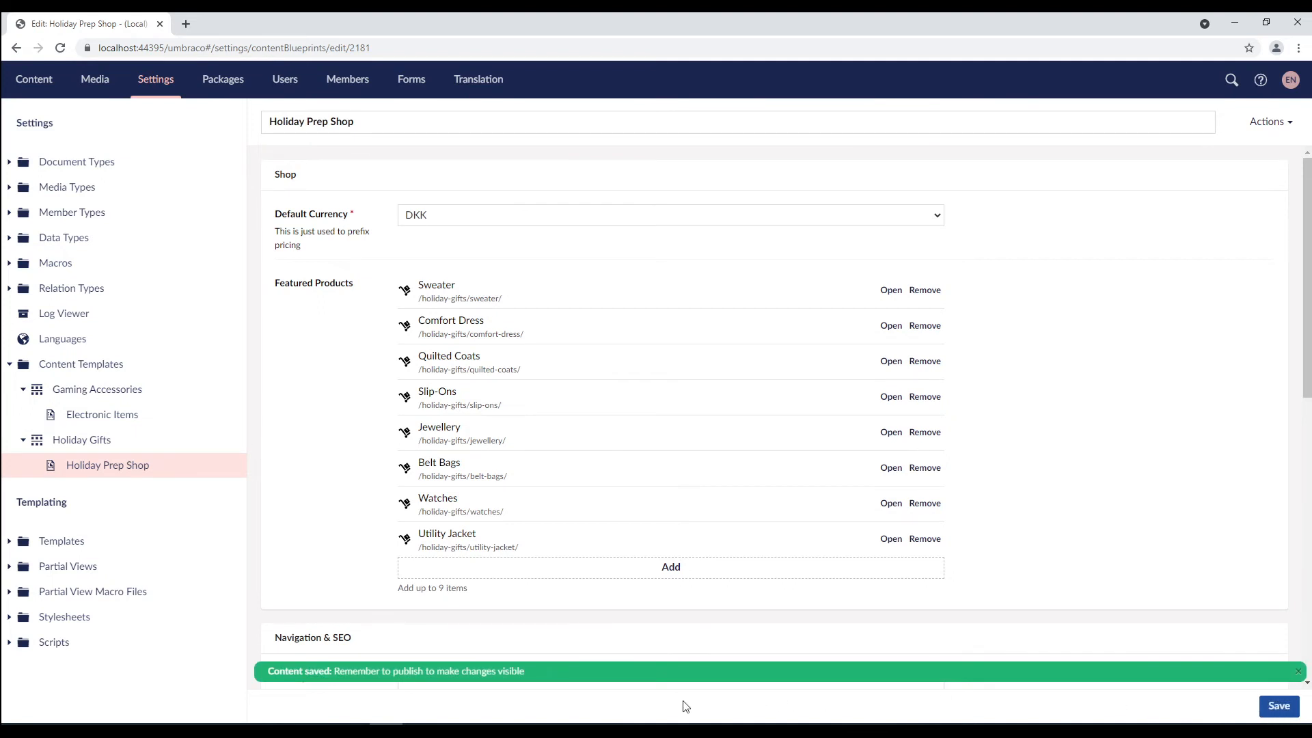
mouse_move(342, 687)
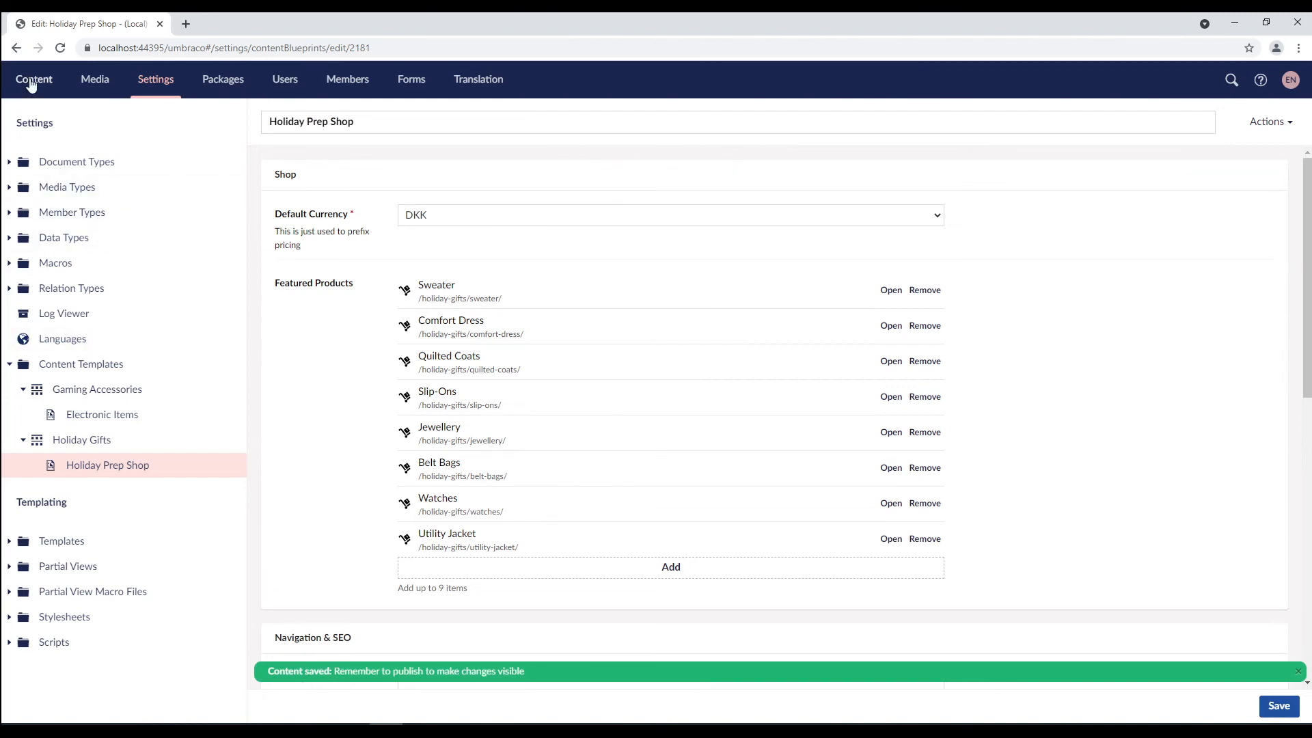
Under Home in Content, create a Holiday Gifts page based on the Holiday Prep Shop template.
left_click(33, 79)
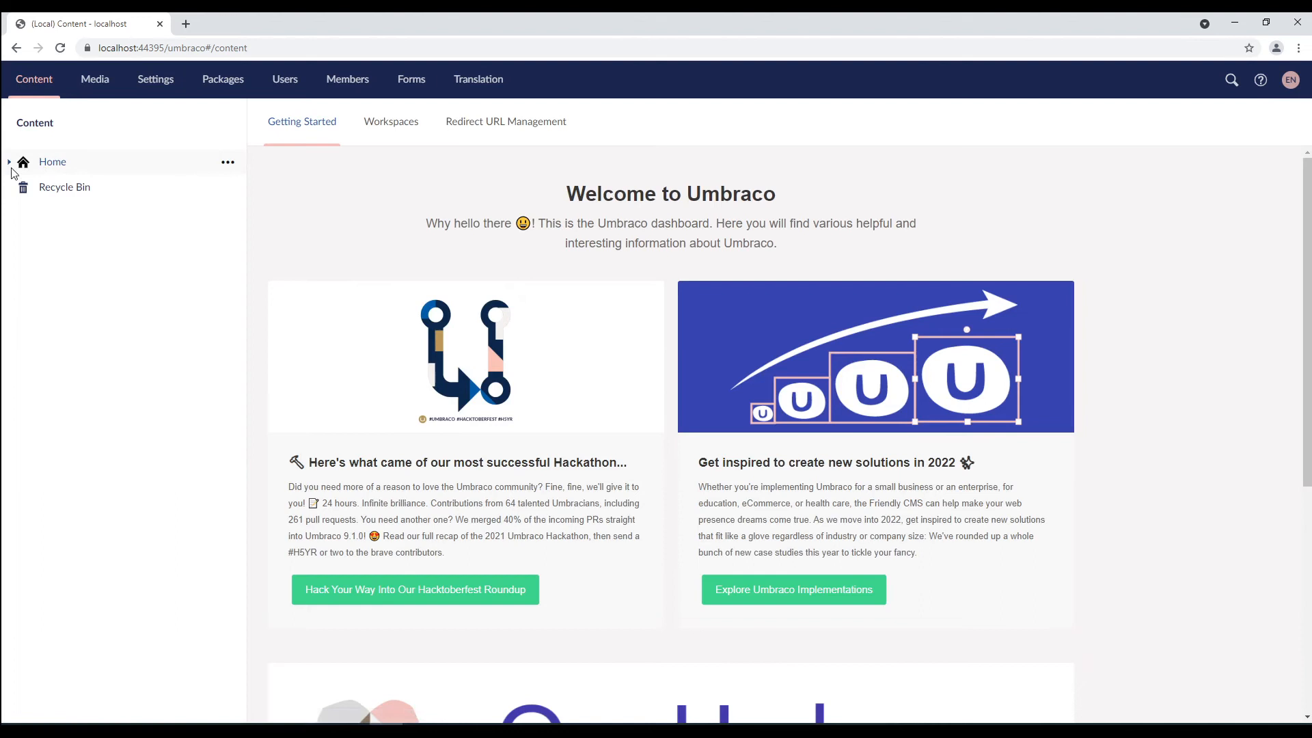
left_click(229, 162)
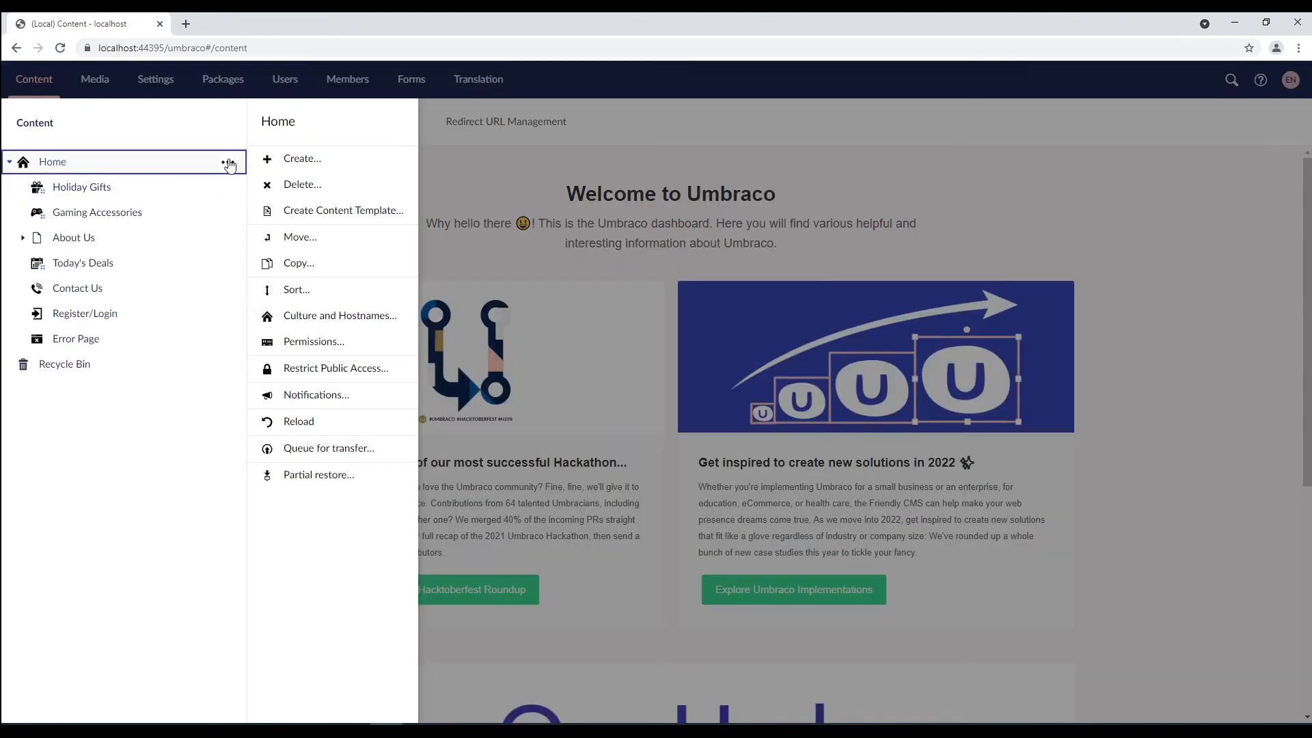
left_click(302, 159)
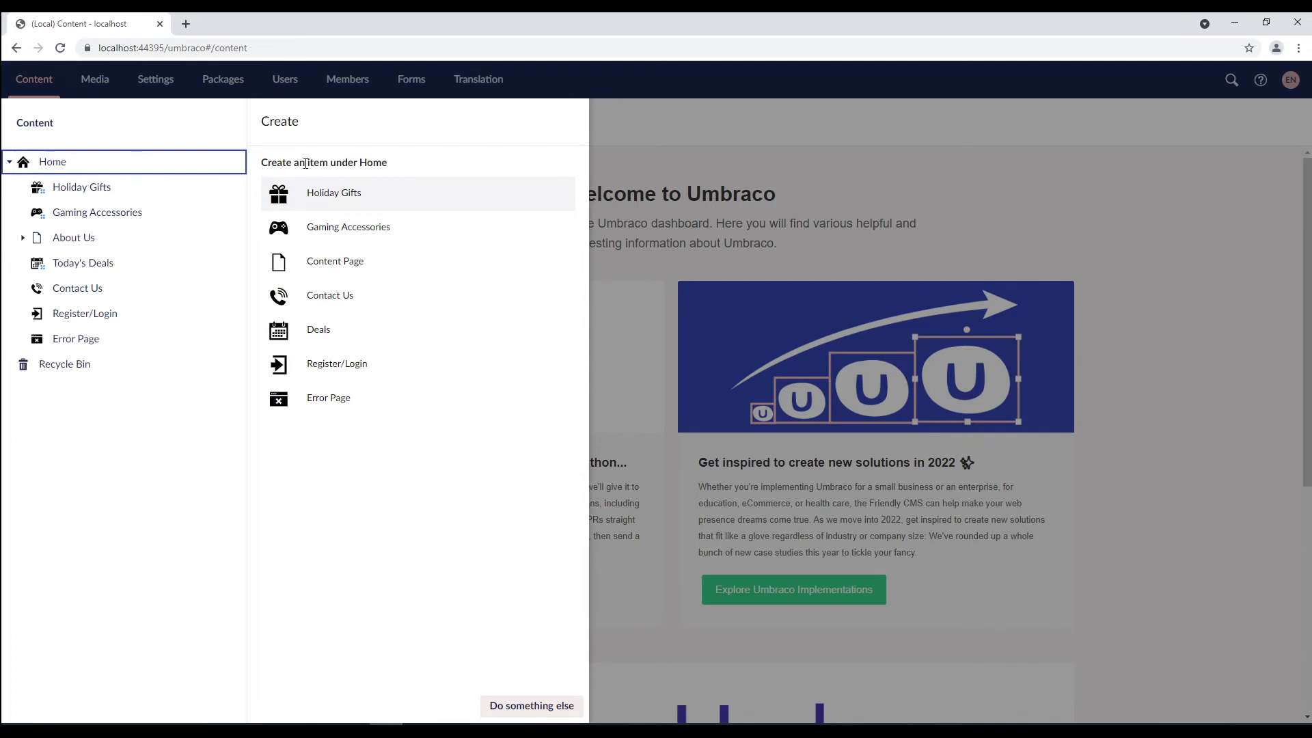
mouse_move(340, 202)
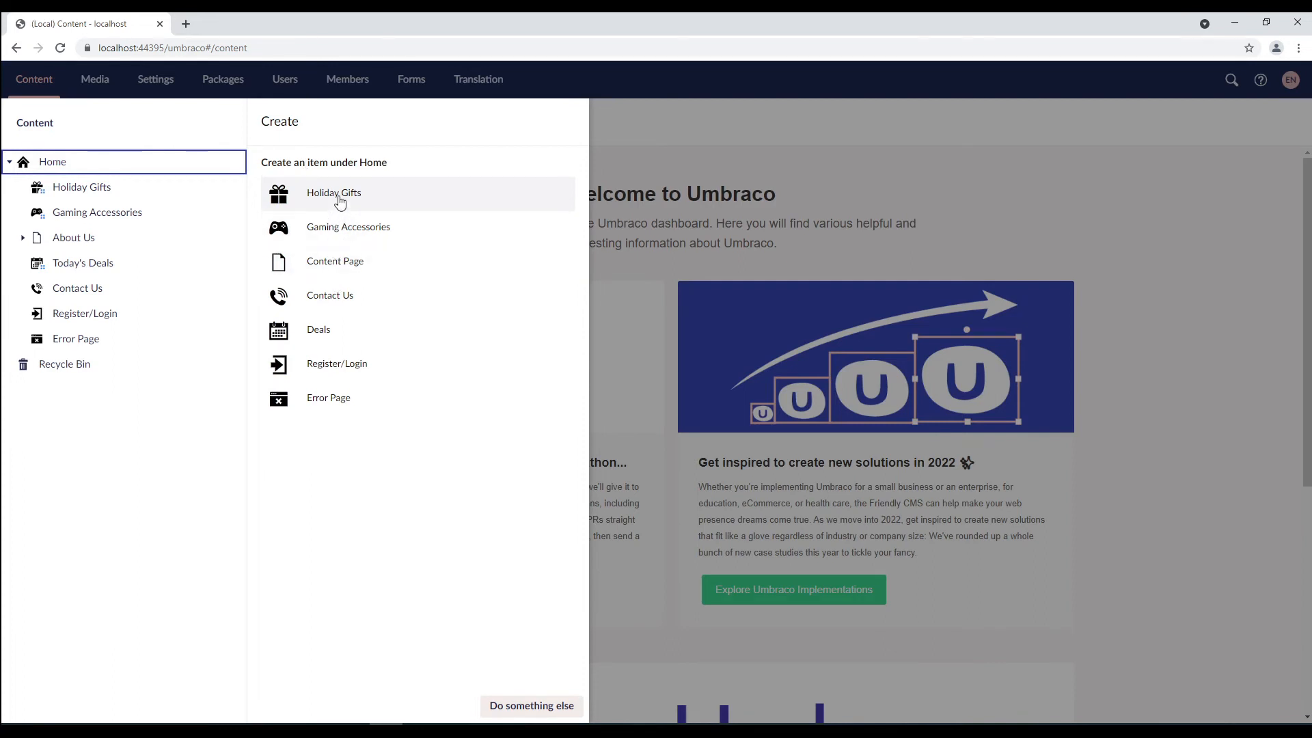
left_click(334, 192)
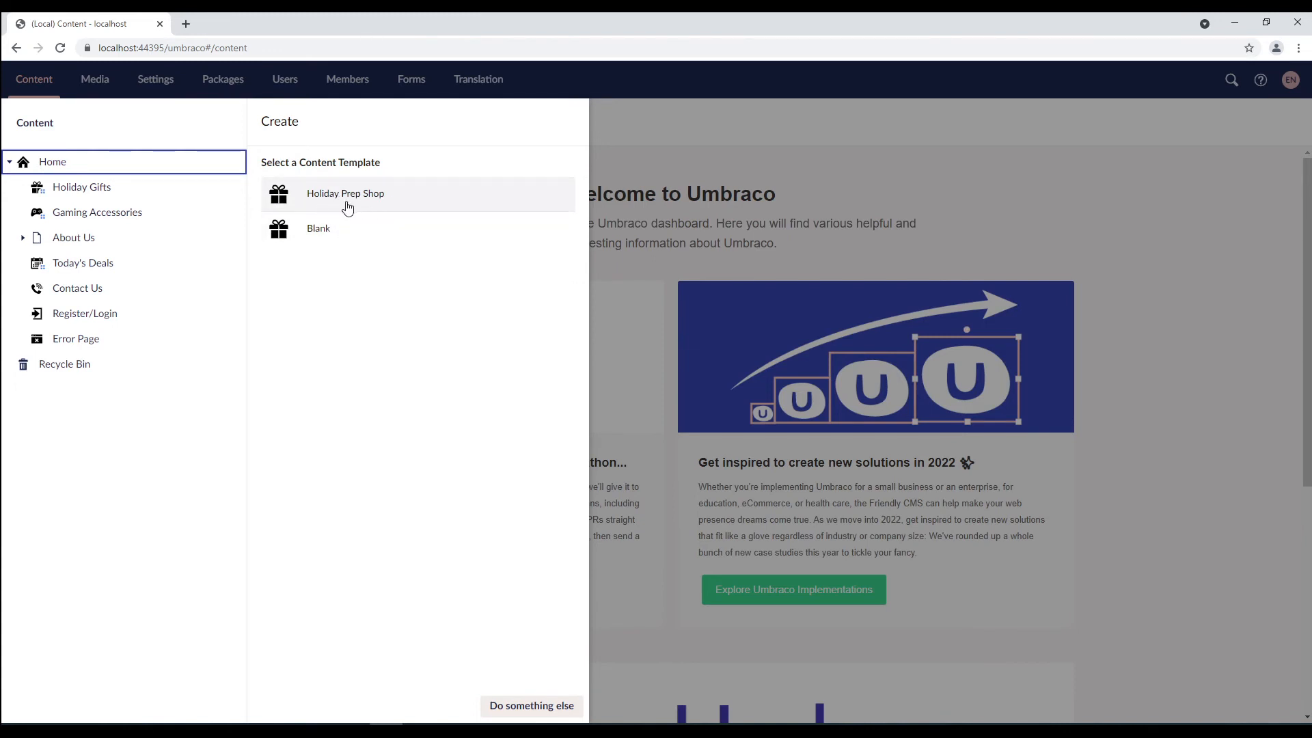
mouse_move(334, 234)
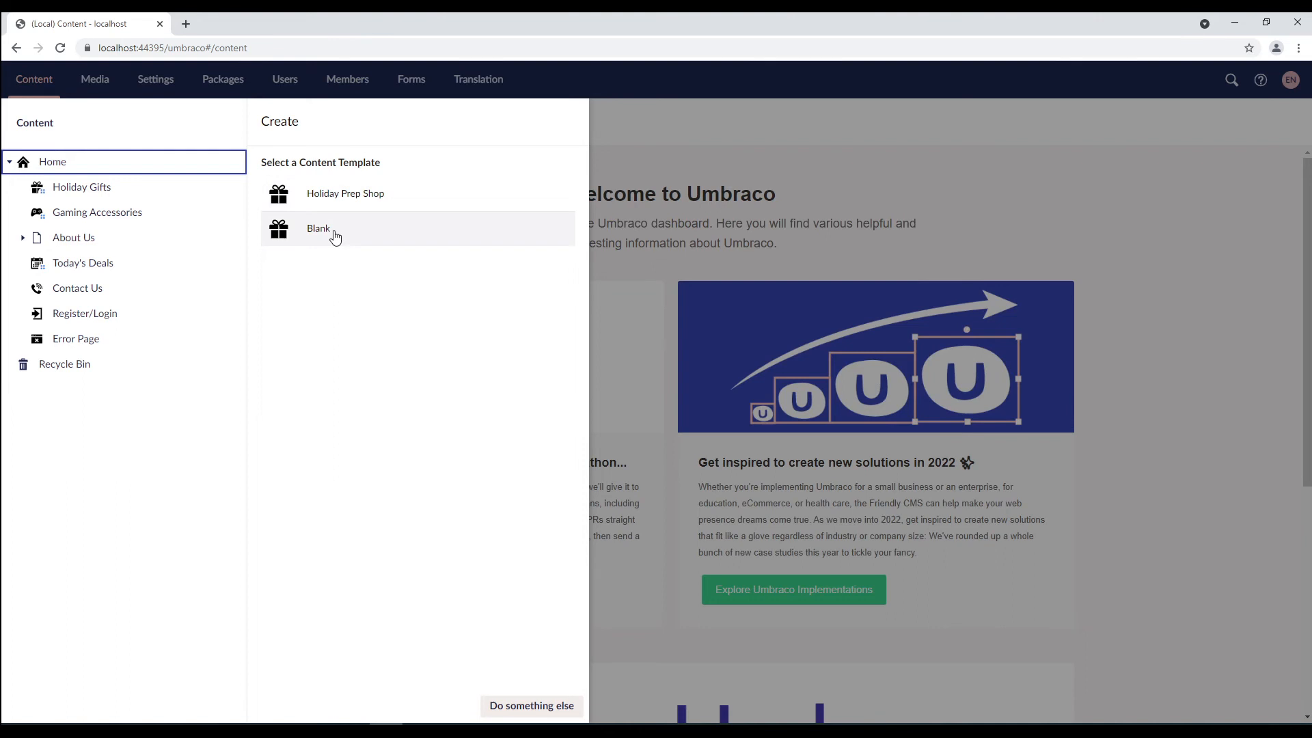
mouse_move(344, 192)
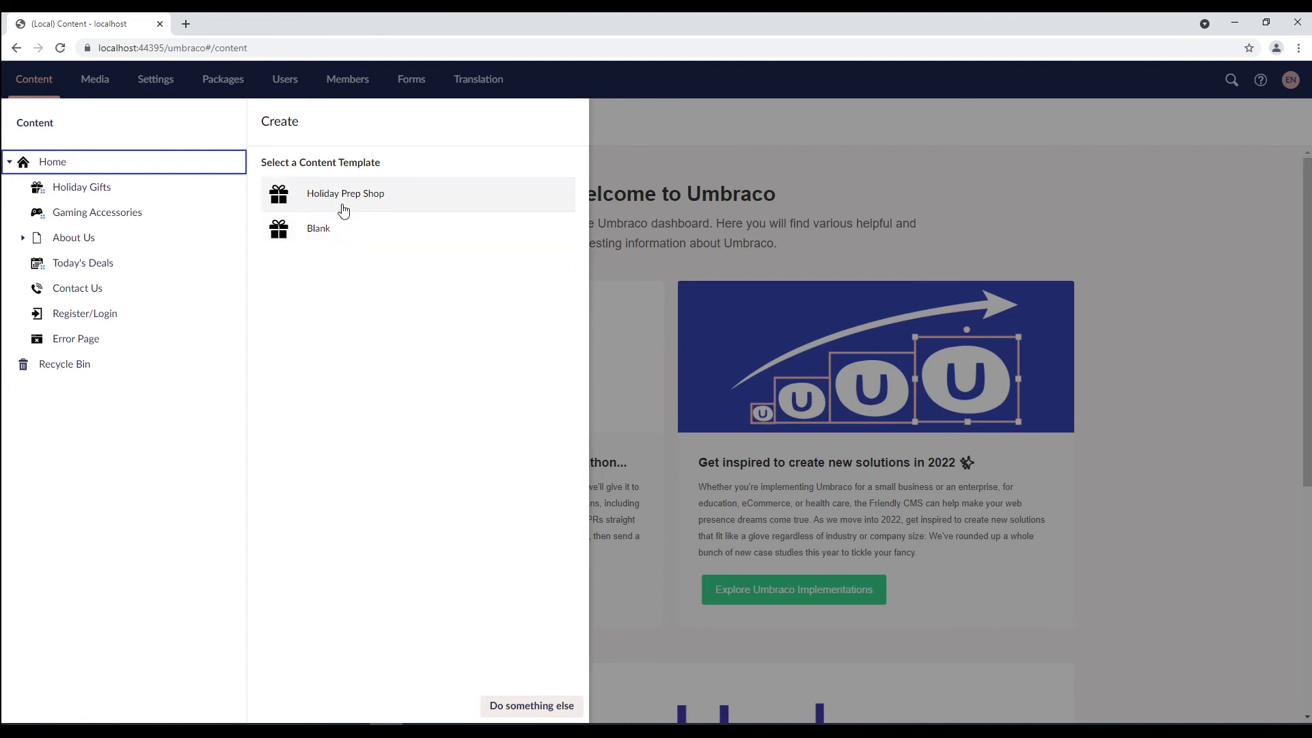
left_click(345, 193)
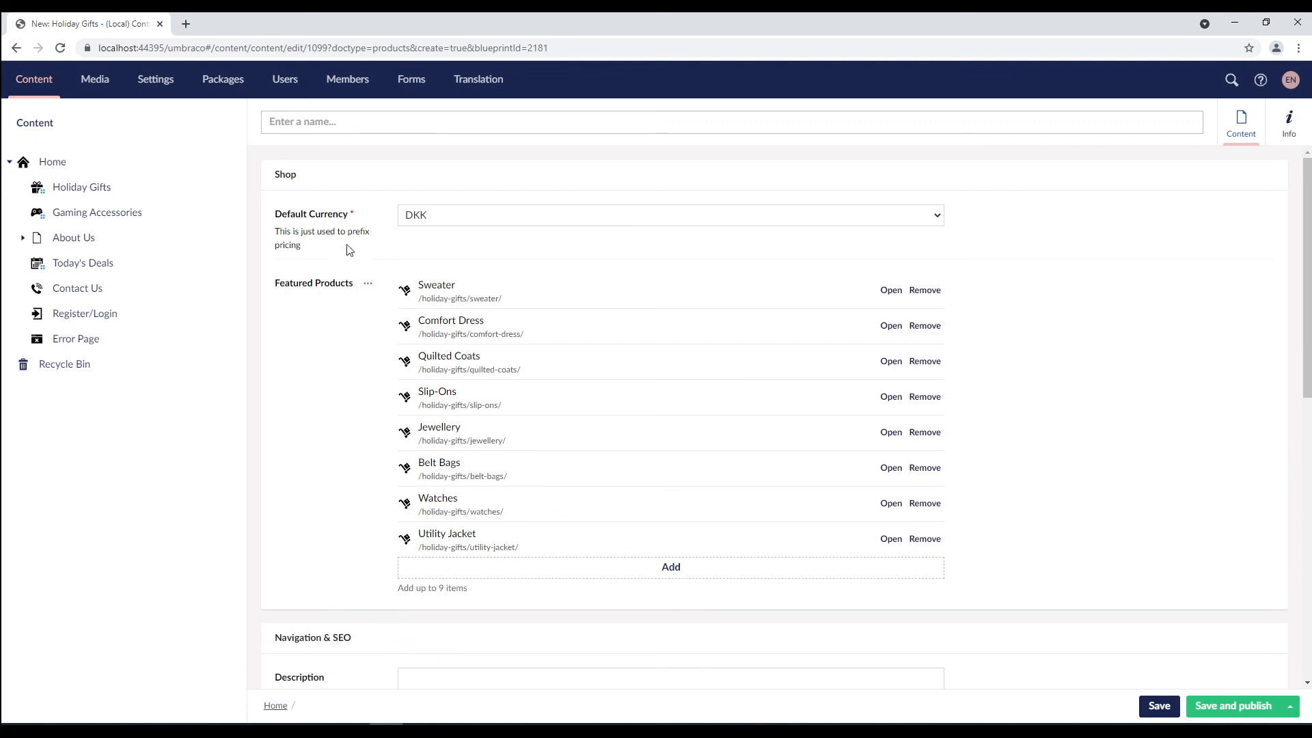
Name the new page 'Fashion', save it, then save and publish it.
type("Fashion")
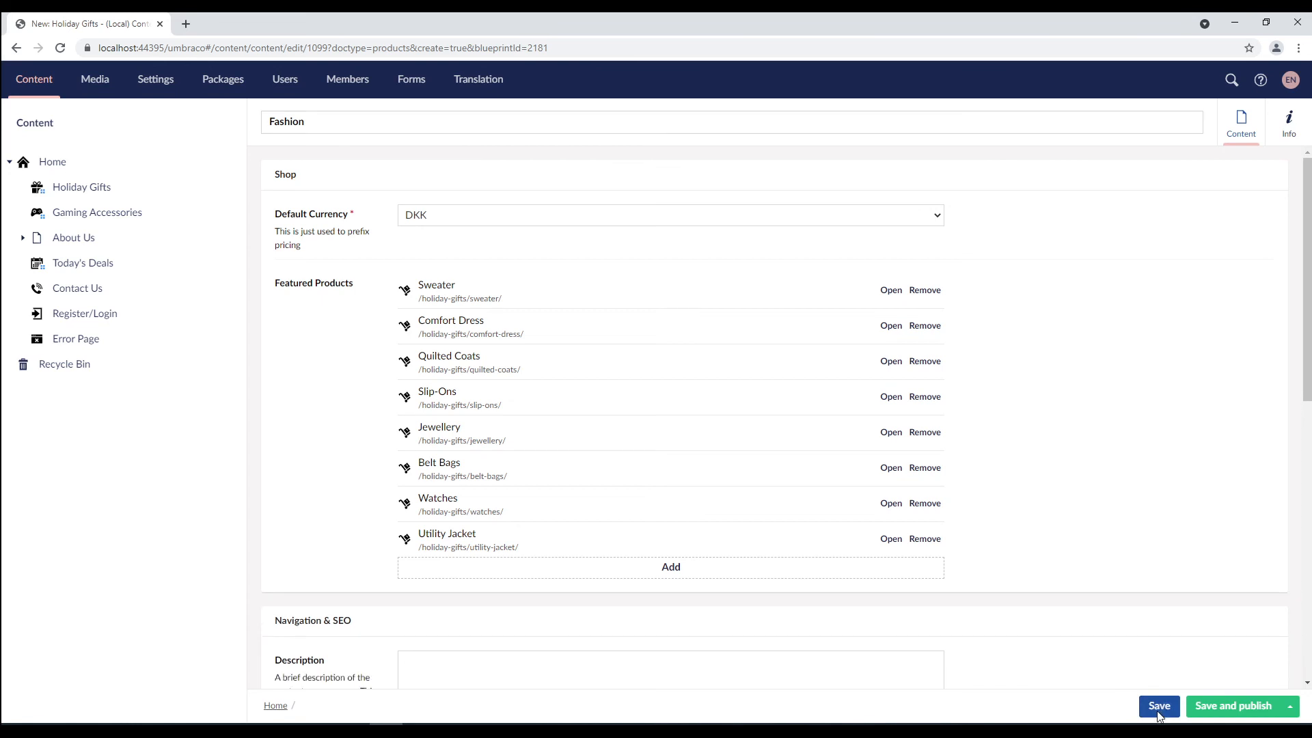
left_click(1158, 705)
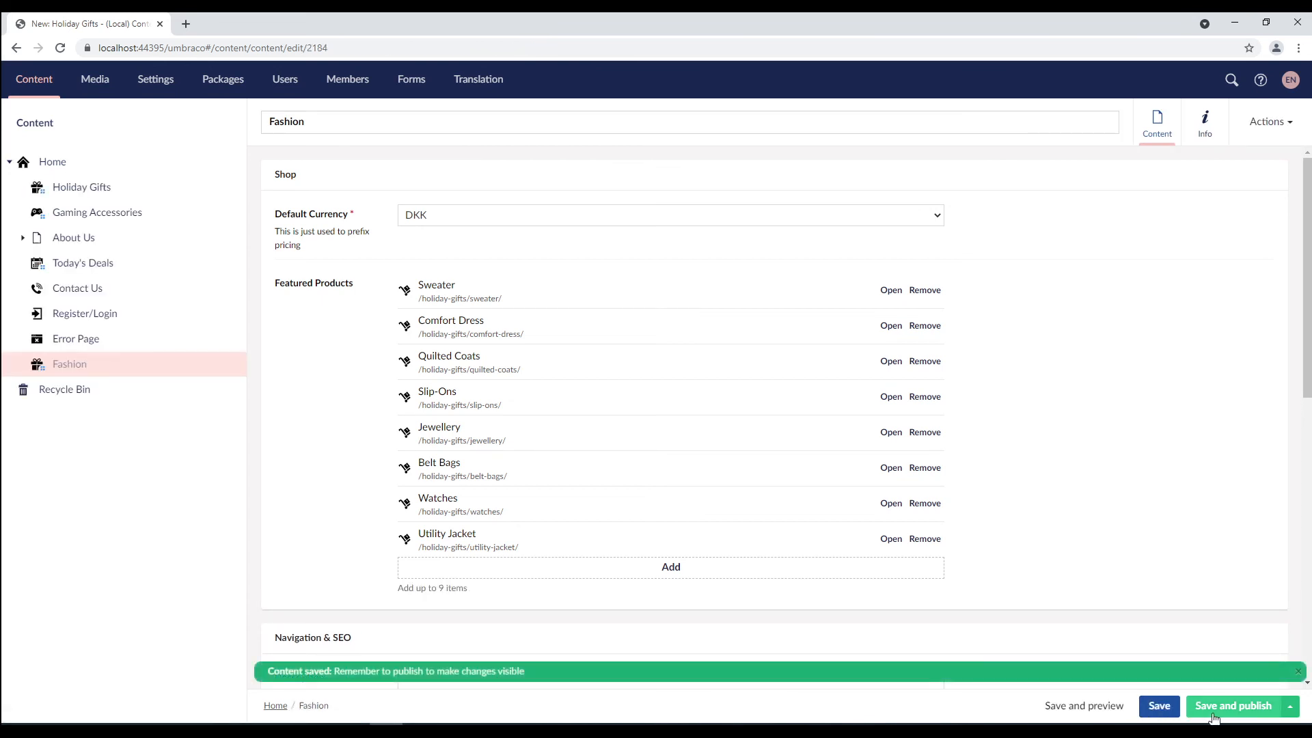
left_click(1234, 705)
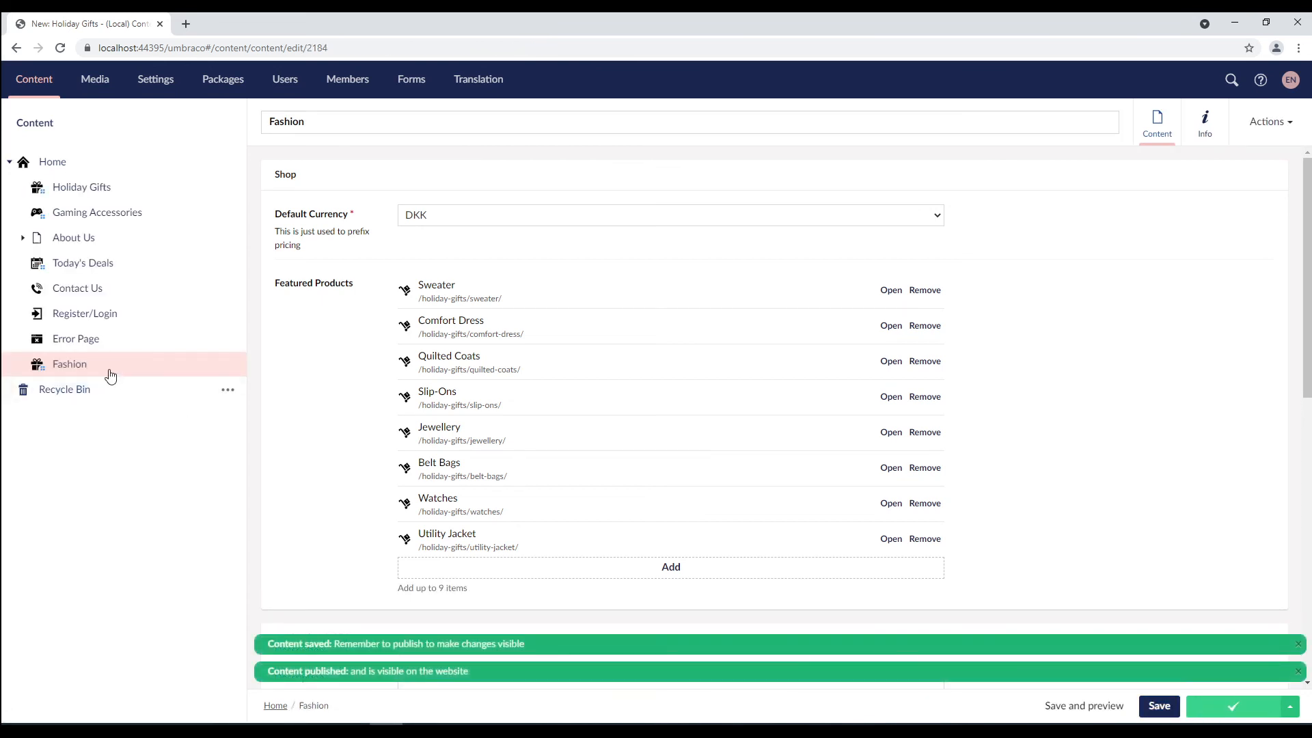